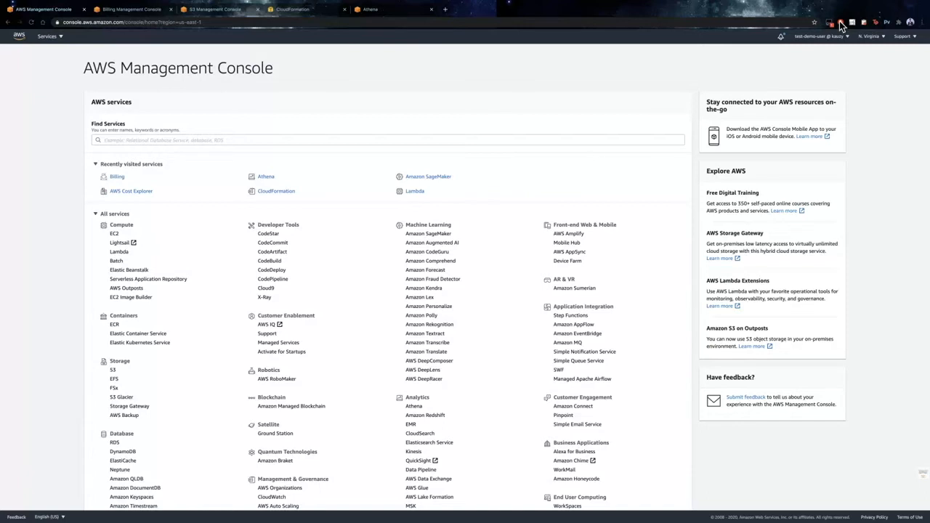
# - From the Billing dashboard, create a Cost and Usage Report named myreport and continue
pyautogui.click(812, 36)
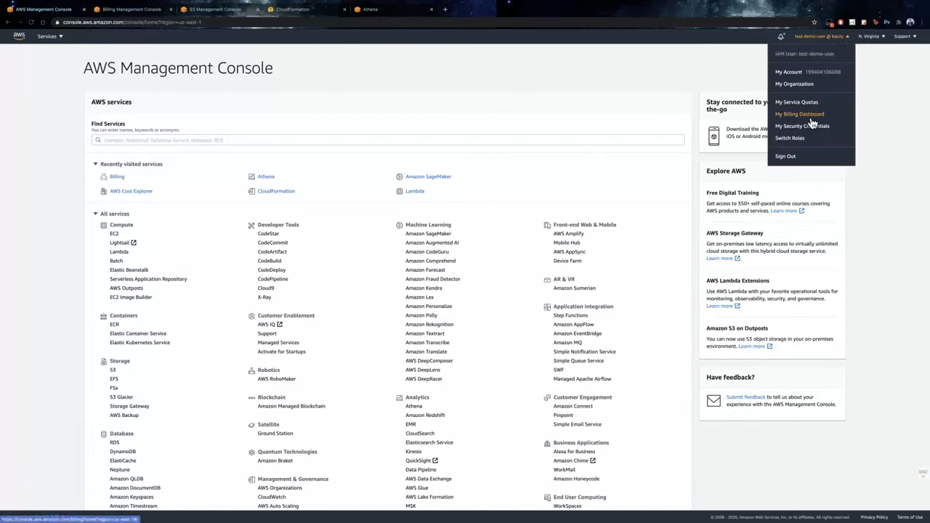
pyautogui.click(800, 114)
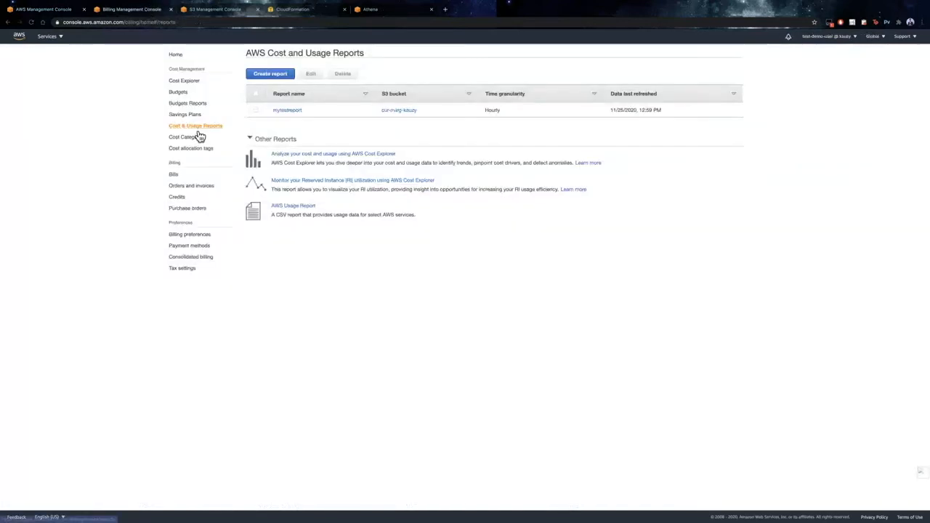
pyautogui.moveTo(308, 129)
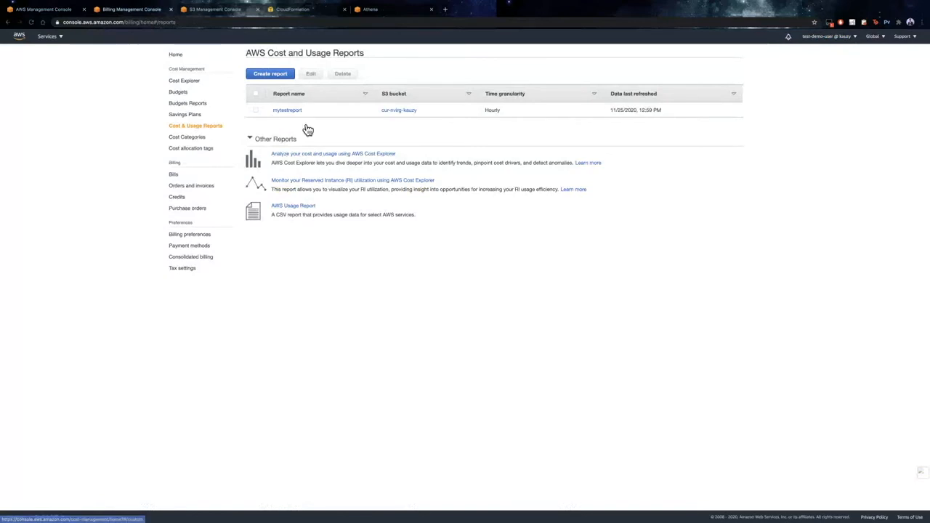
pyautogui.click(270, 74)
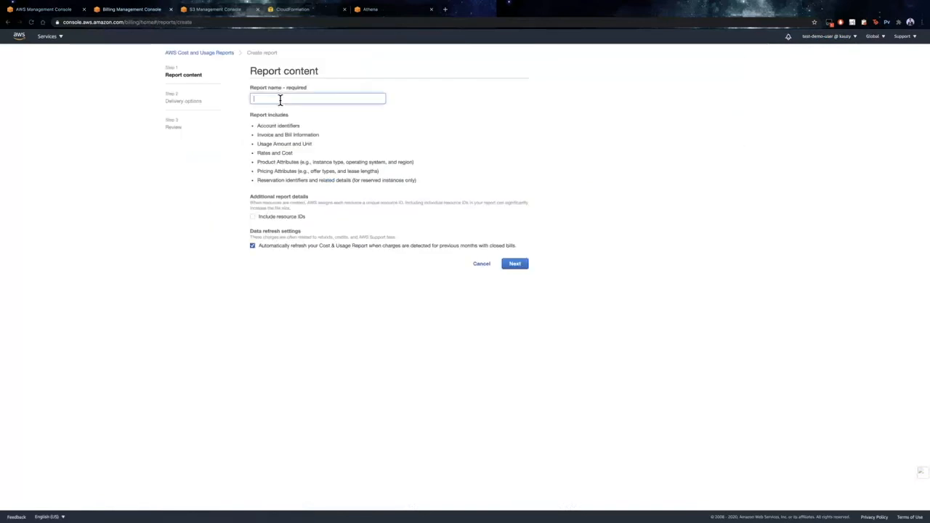
pyautogui.write('myreport')
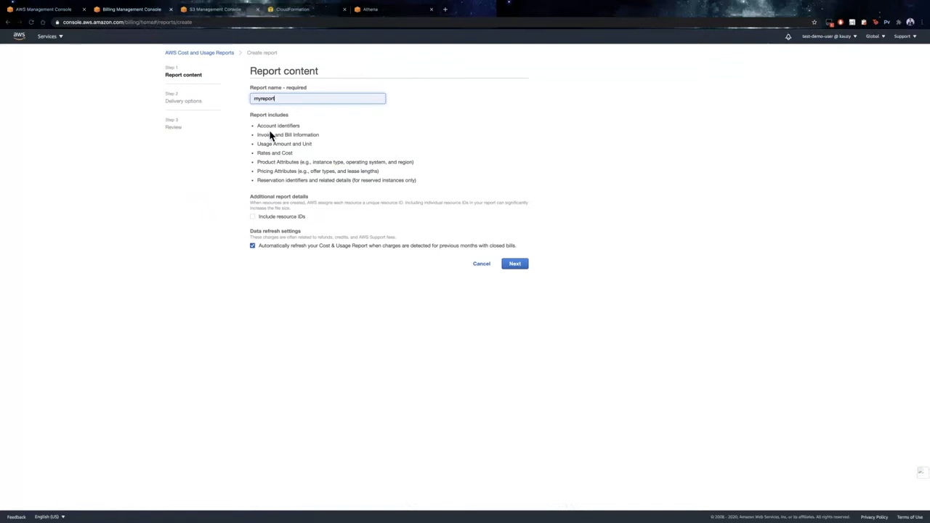
pyautogui.moveTo(320, 223)
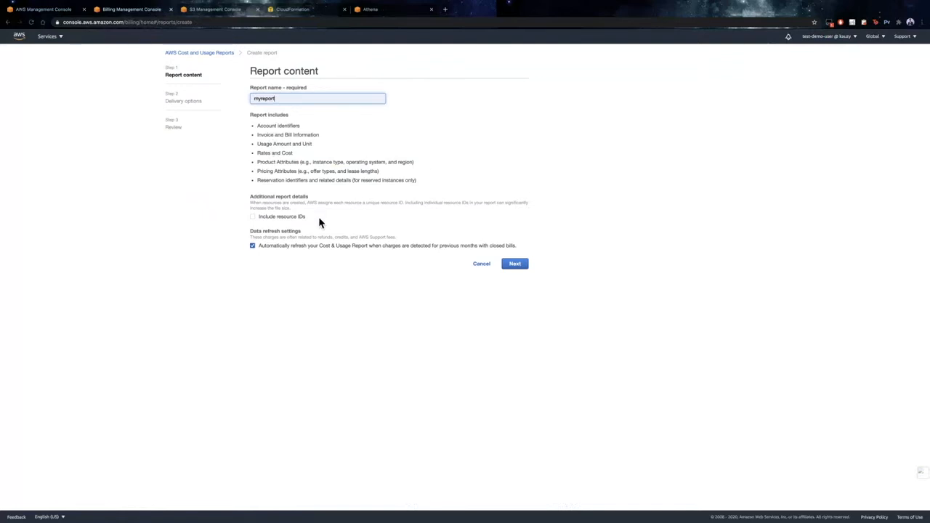
pyautogui.moveTo(419, 263)
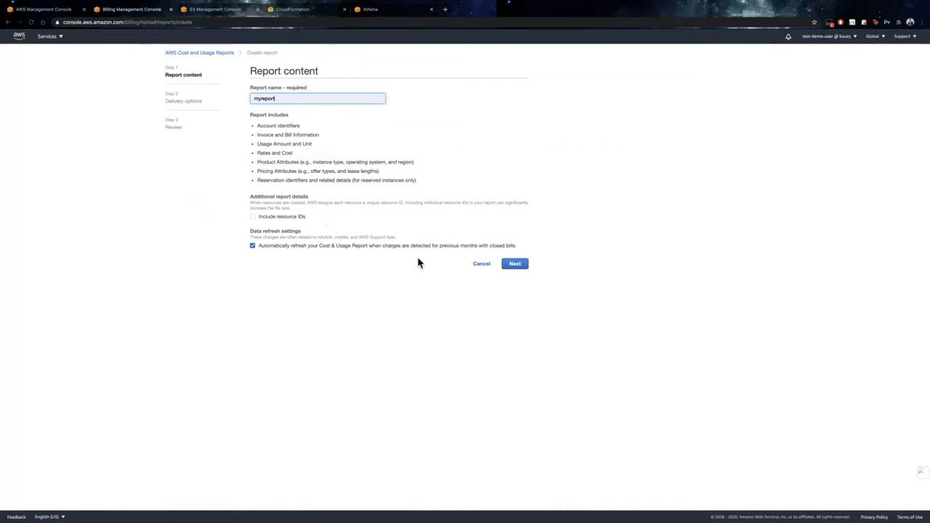
pyautogui.click(514, 263)
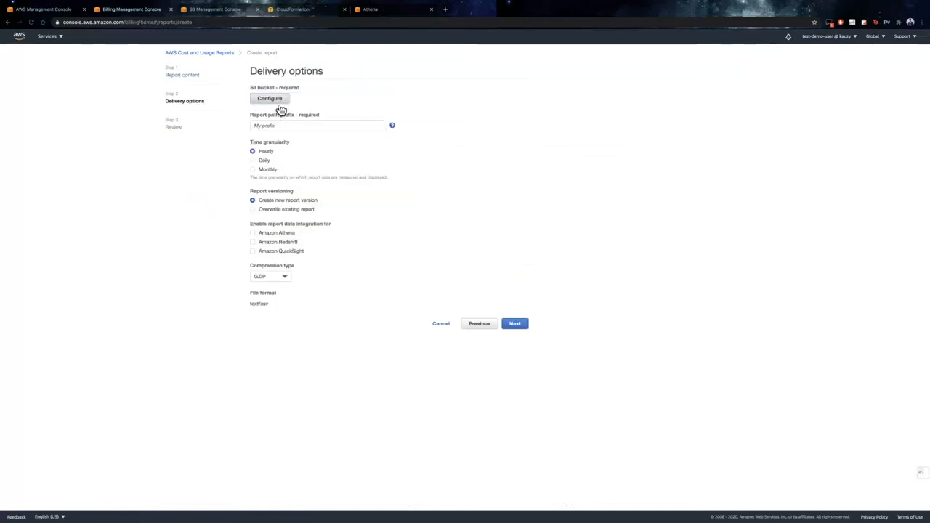
# - Create S3 bucket myreport-kauzy as the delivery destination and save its default billing policy
pyautogui.click(269, 98)
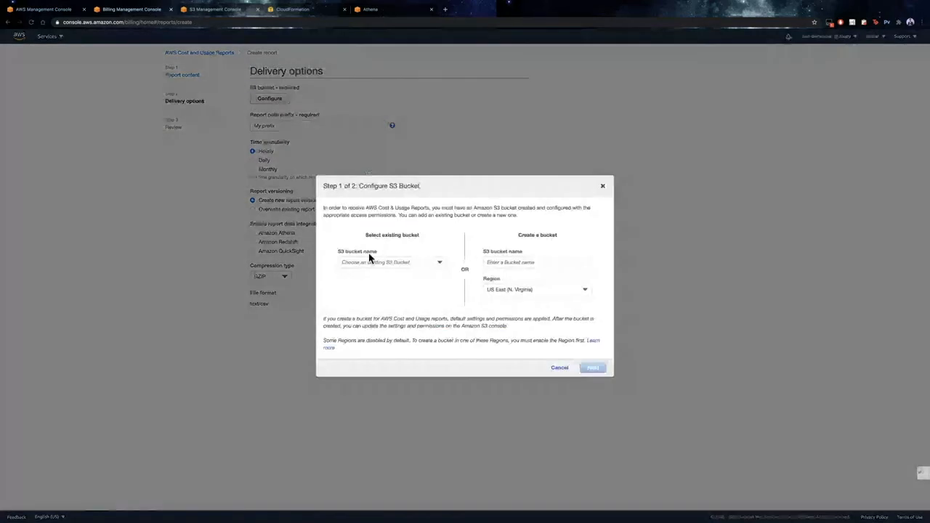
pyautogui.click(536, 262)
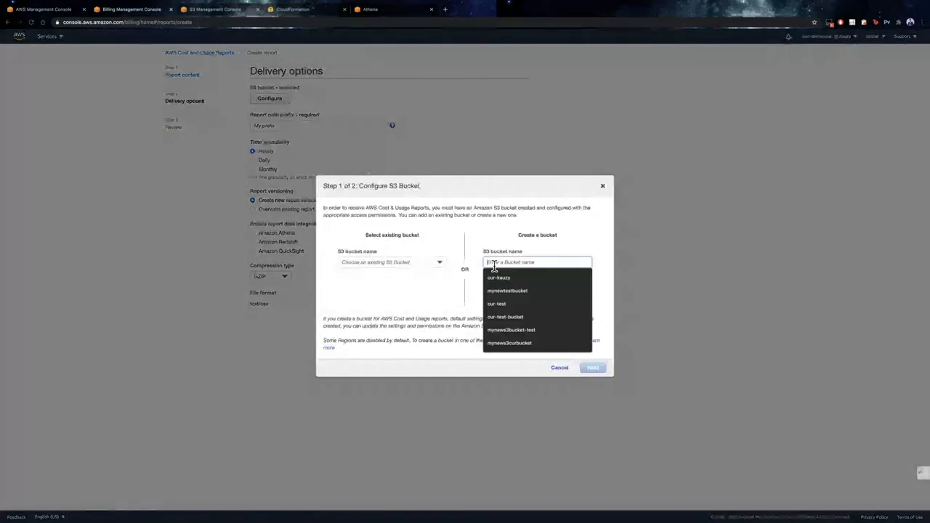
pyautogui.write('my')
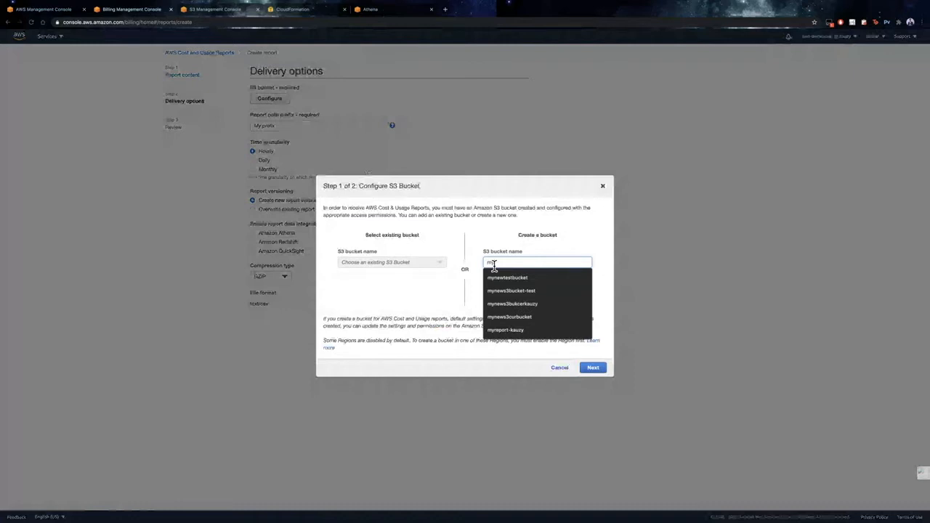
pyautogui.write('myreport-kauzy')
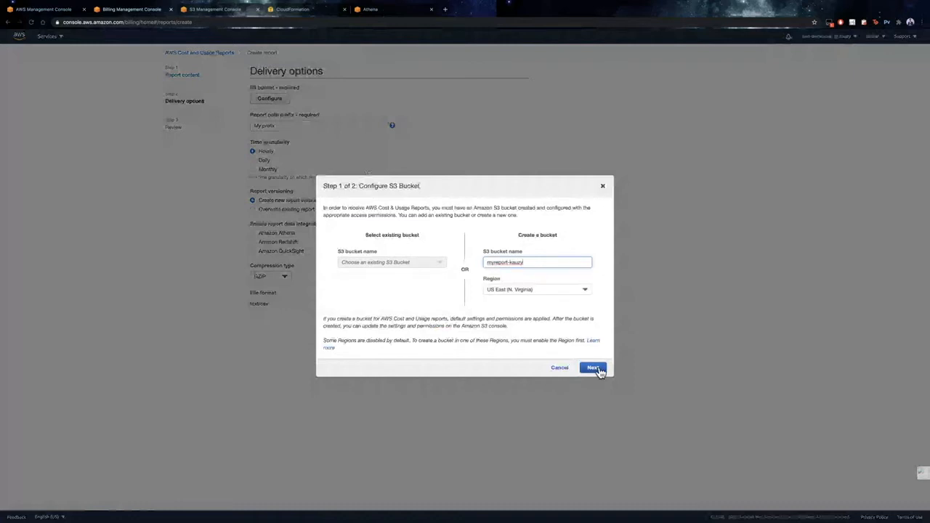
pyautogui.click(593, 368)
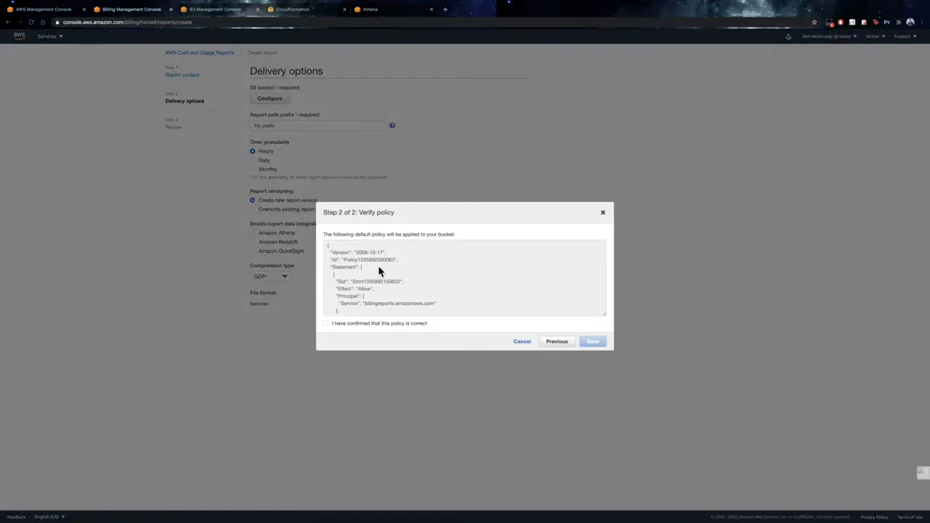
pyautogui.scroll(-3)
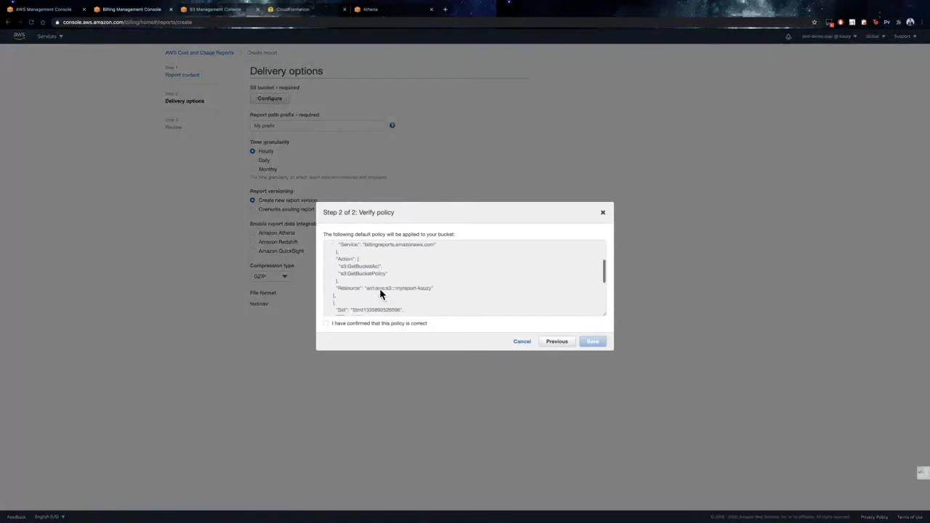
pyautogui.scroll(-3)
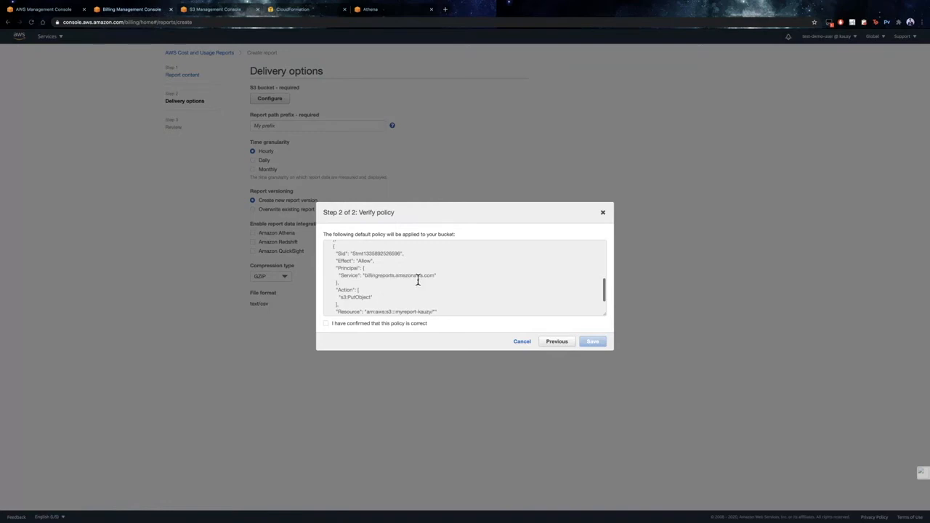
pyautogui.scroll(-3)
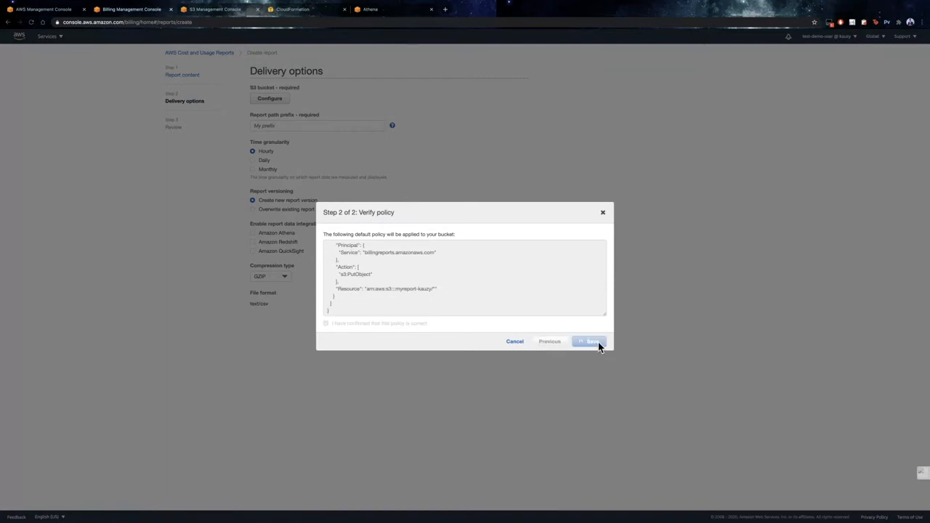
pyautogui.click(589, 341)
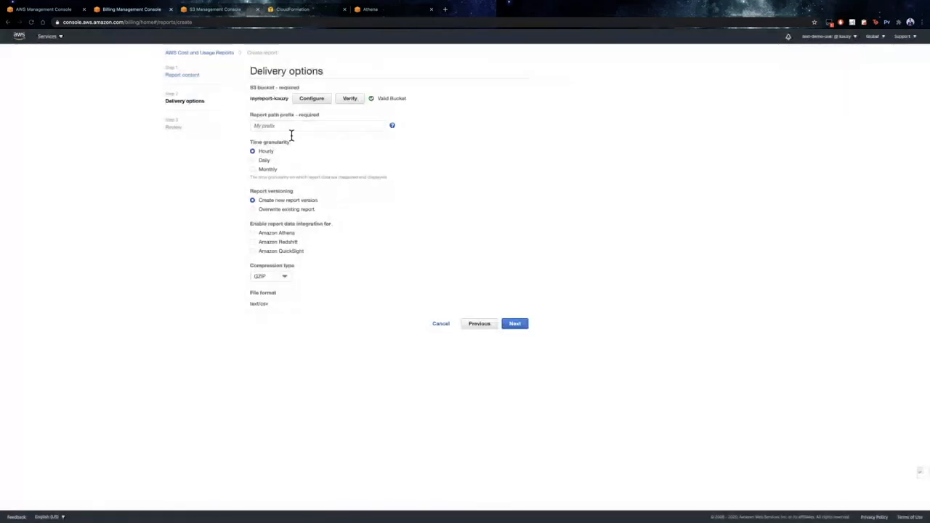
# - Set report path prefix myreport/, enable Amazon Athena integration, and proceed to the review
pyautogui.click(318, 125)
pyautogui.write('myreport/')
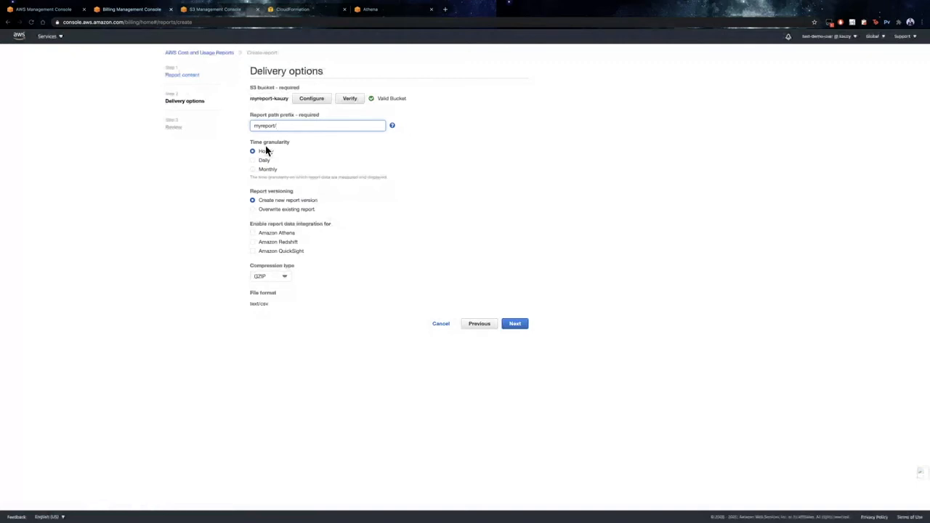
pyautogui.moveTo(280, 152)
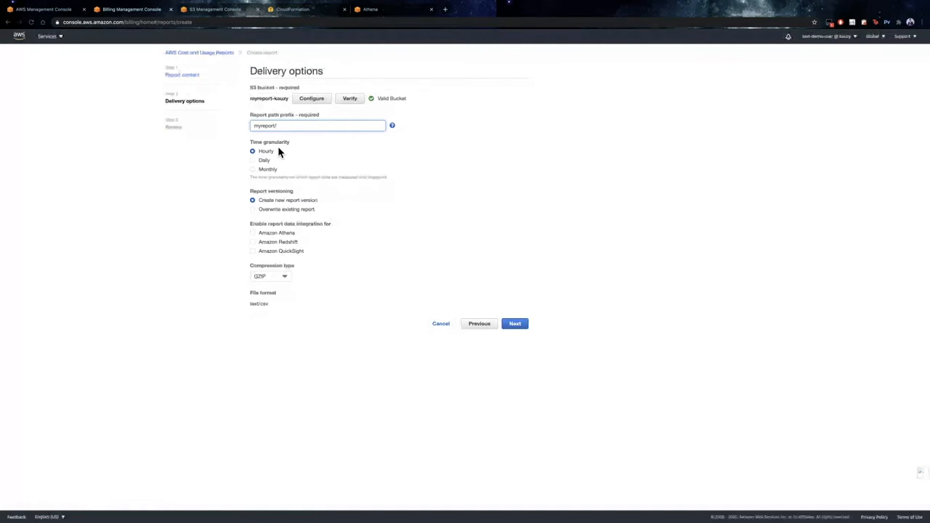
pyautogui.moveTo(315, 242)
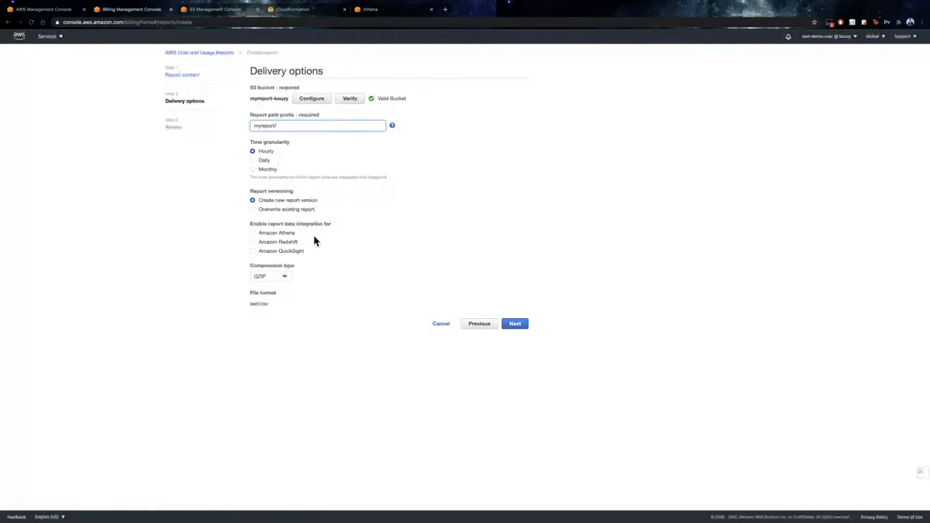
pyautogui.moveTo(282, 233)
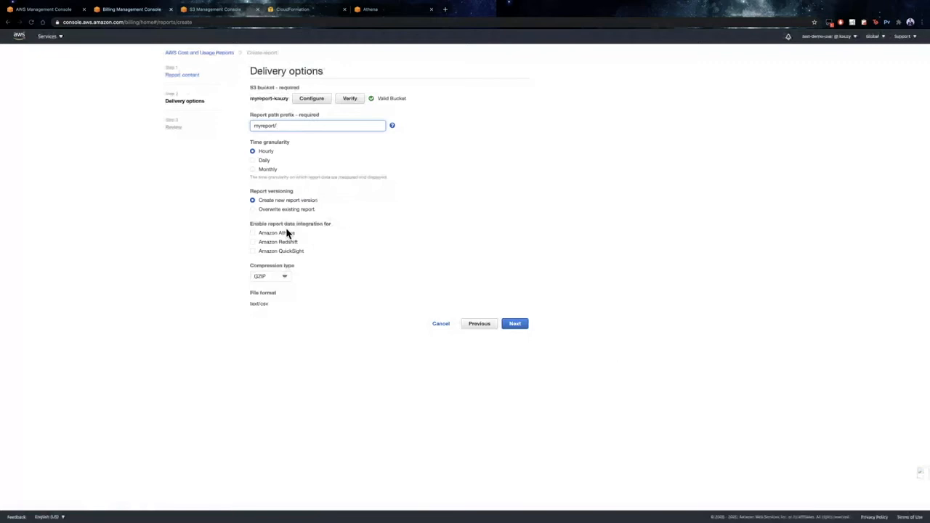
pyautogui.click(252, 232)
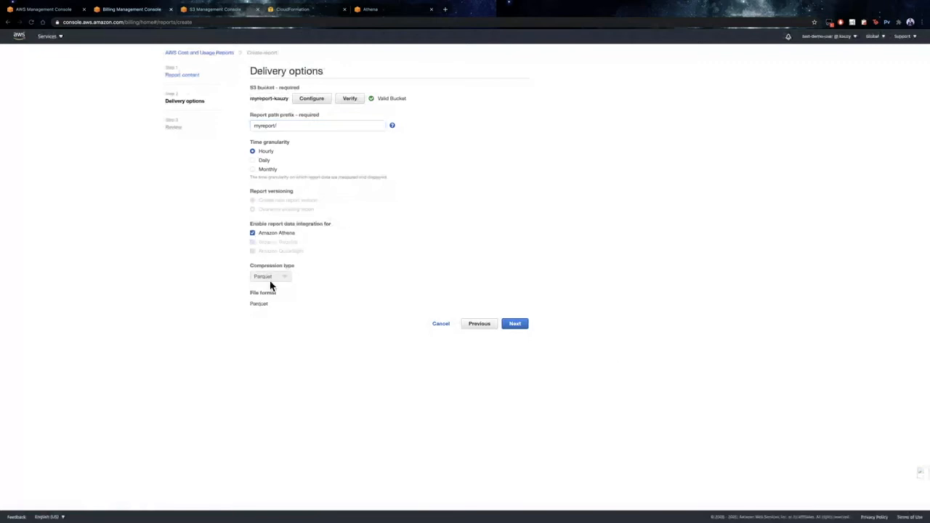
pyautogui.moveTo(263, 315)
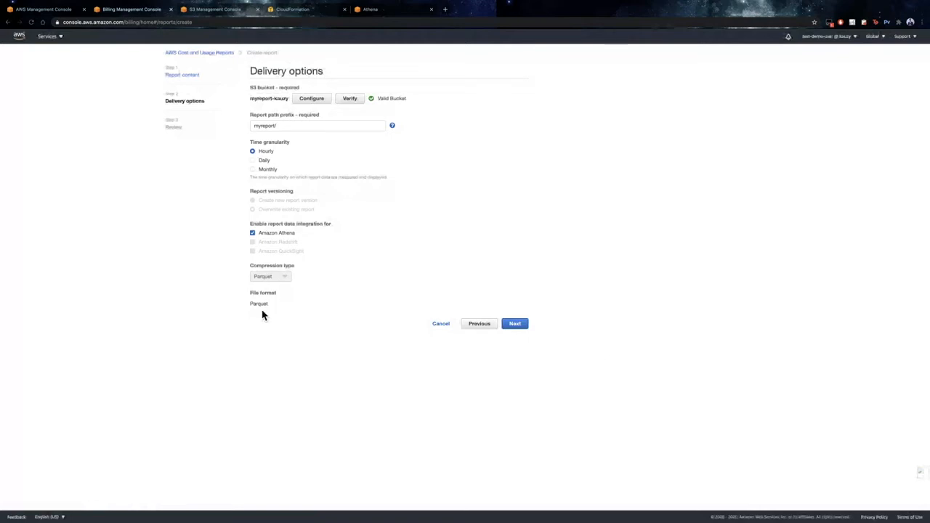
pyautogui.click(515, 324)
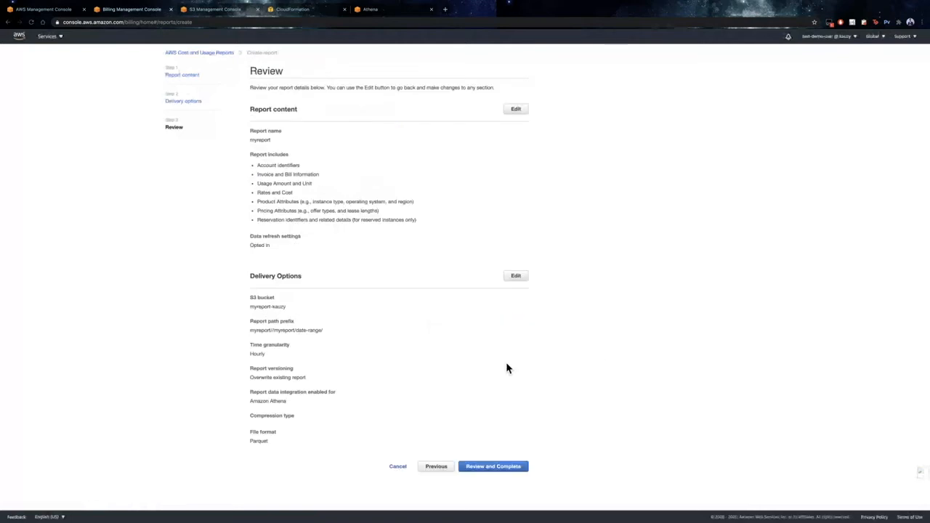
pyautogui.moveTo(495, 476)
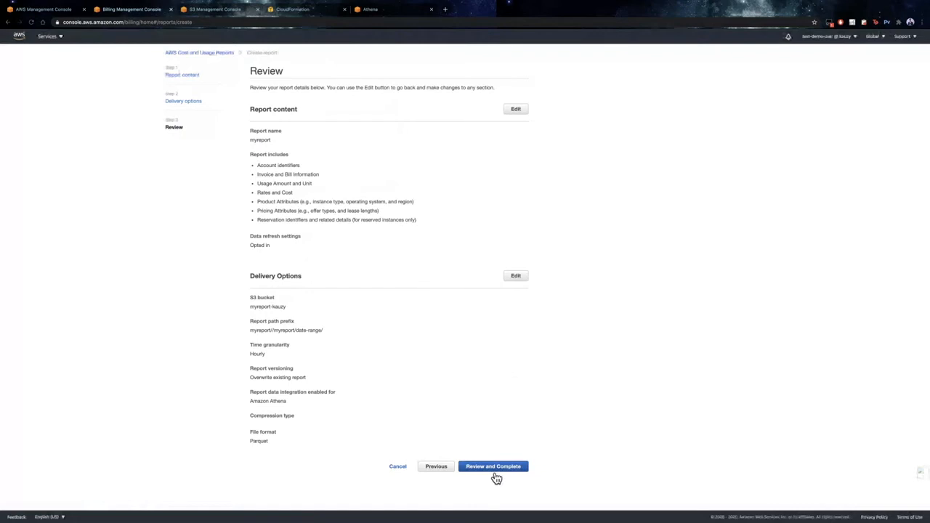
# - Finish creating the myreport report and open its details from the reports list
pyautogui.click(496, 466)
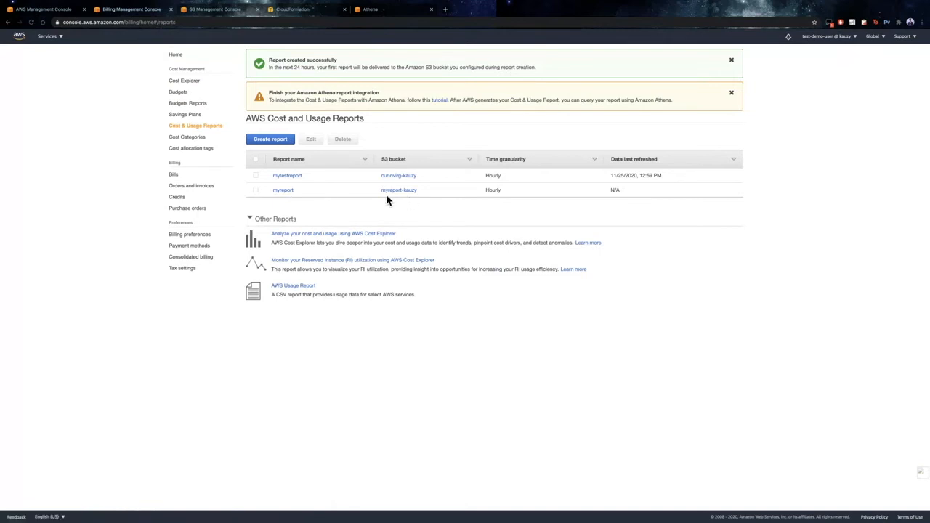
pyautogui.click(283, 190)
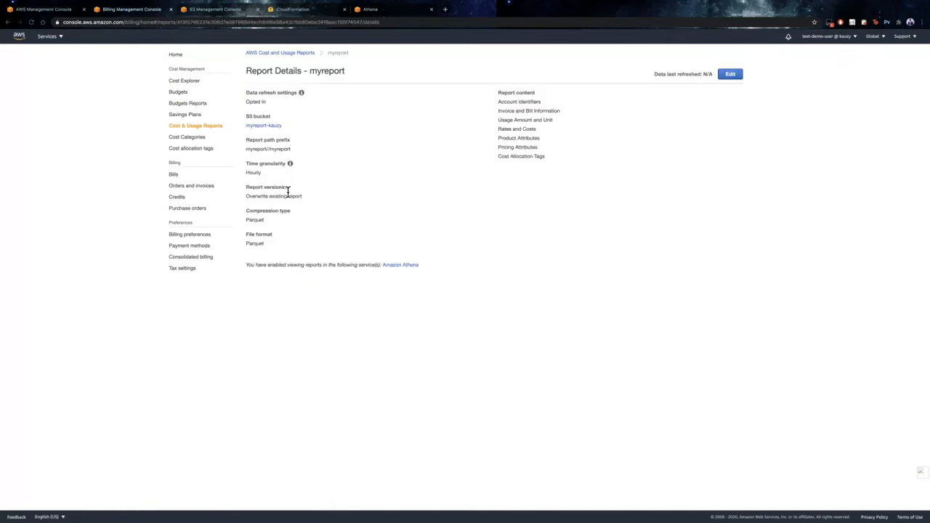
pyautogui.moveTo(543, 363)
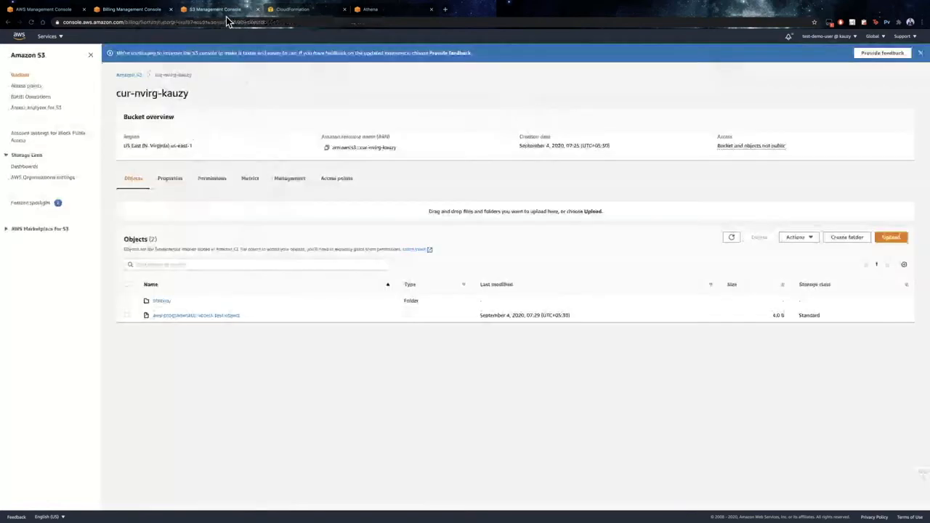
# - Copy the Object URL of athena/mytestreport/crawler-cfn.yml and switch to CloudFormation
pyautogui.click(163, 301)
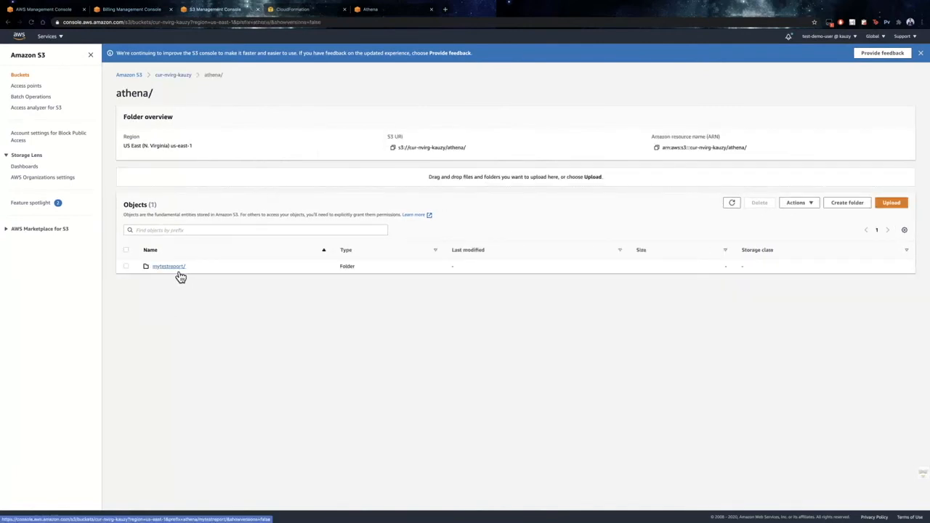
pyautogui.click(168, 266)
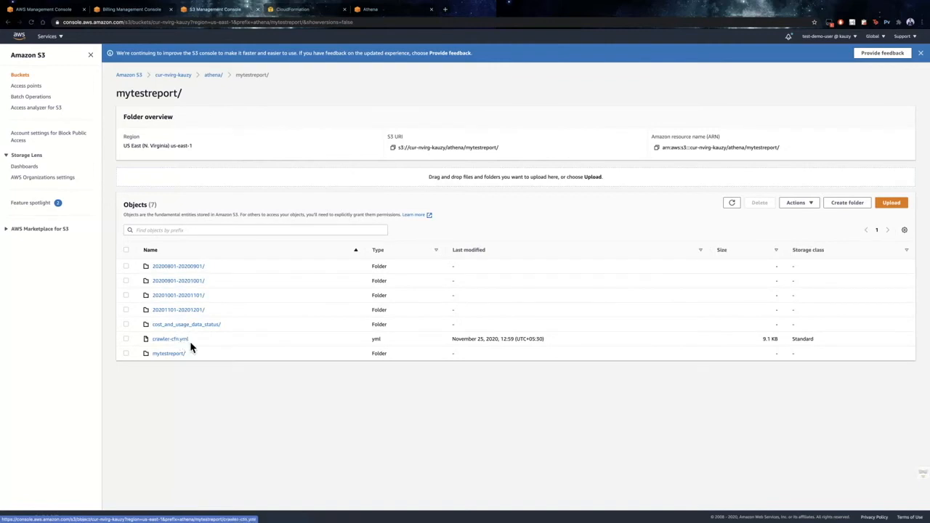
pyautogui.click(162, 339)
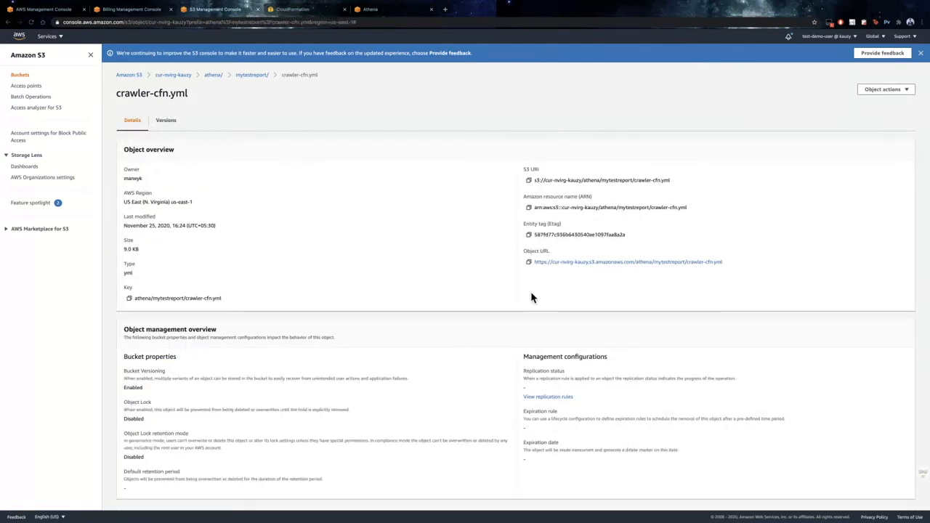
pyautogui.moveTo(535, 269)
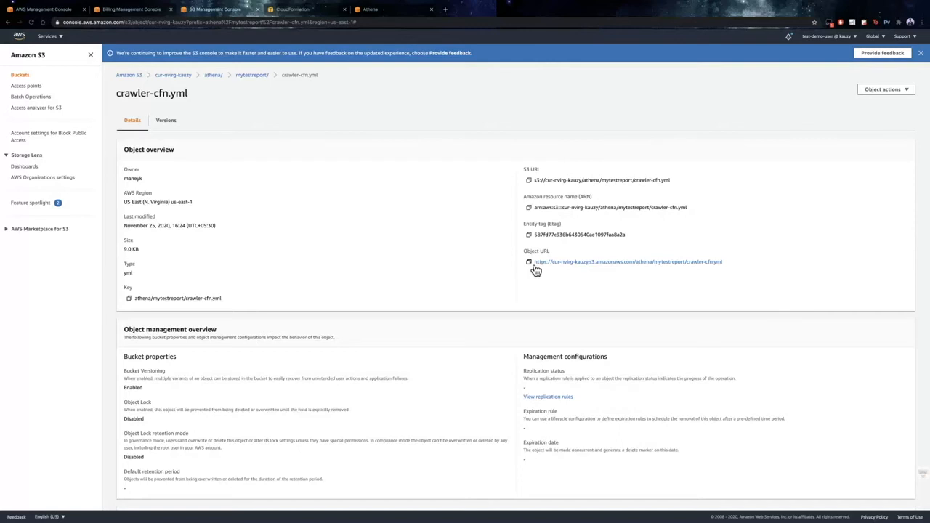
pyautogui.click(527, 261)
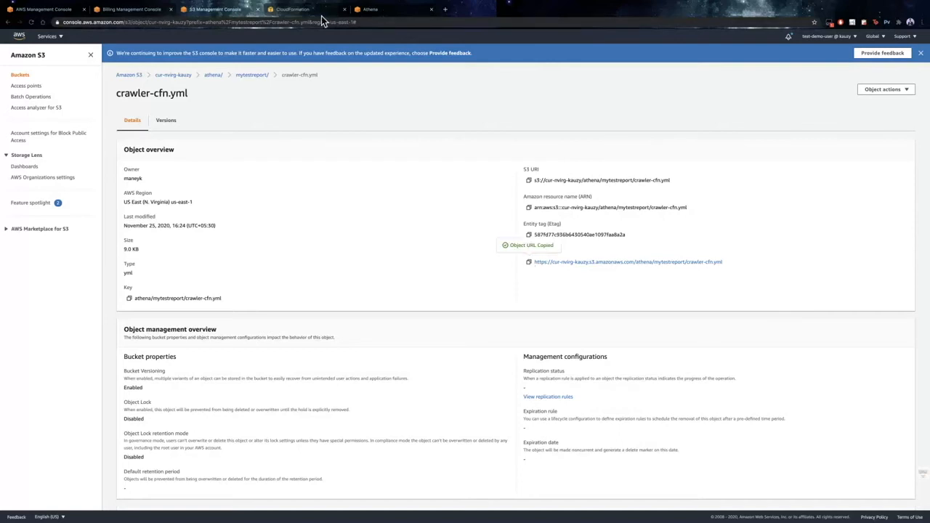
pyautogui.click(293, 10)
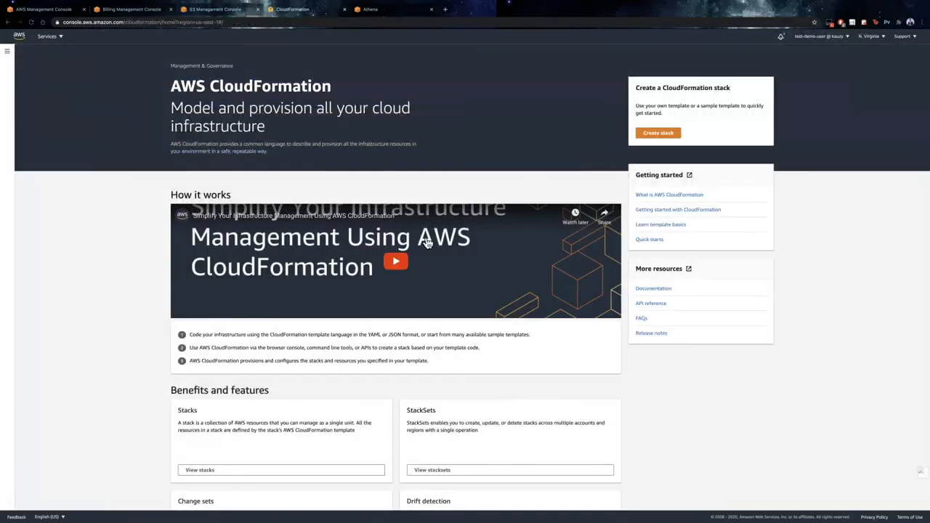
# - Create stack athena-cur from the crawler-cfn.yml template URL, acknowledging IAM resource creation
pyautogui.click(657, 133)
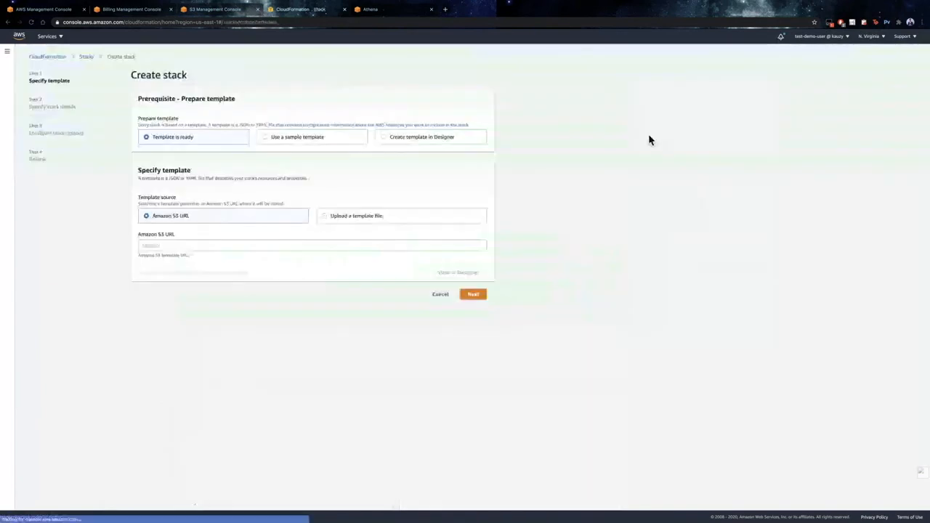
pyautogui.click(309, 245)
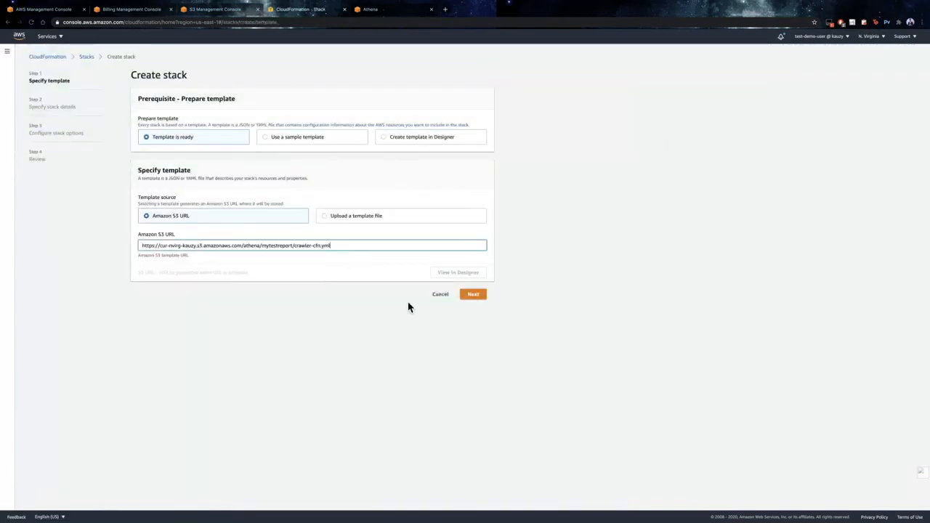
pyautogui.click(473, 294)
pyautogui.write('athena-cur')
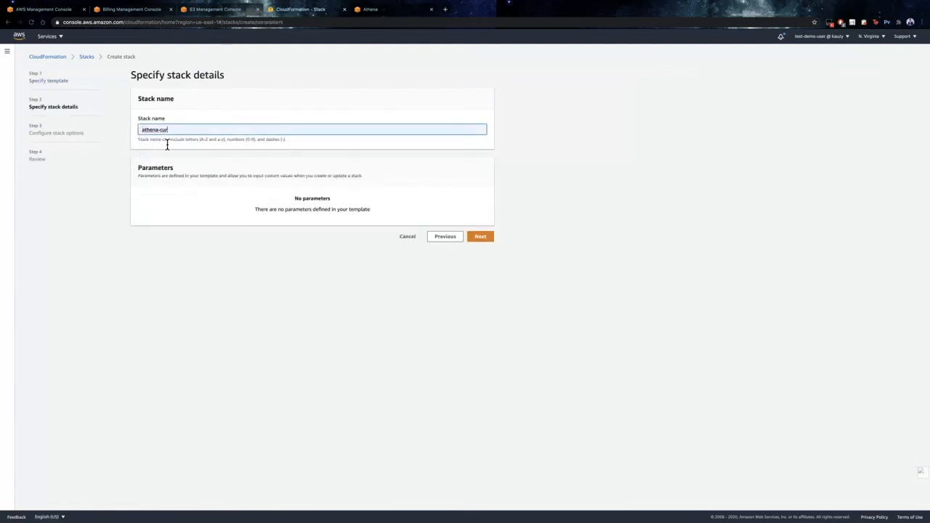
pyautogui.click(479, 237)
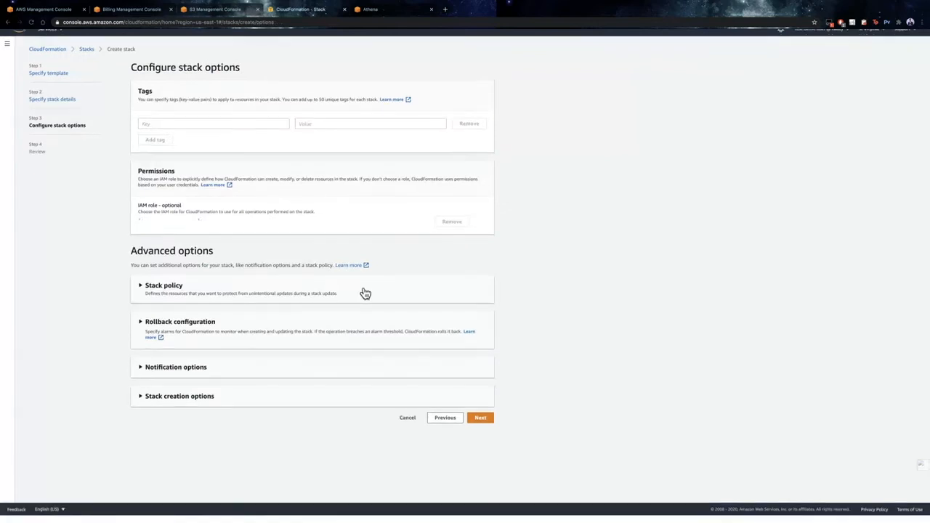
pyautogui.click(480, 418)
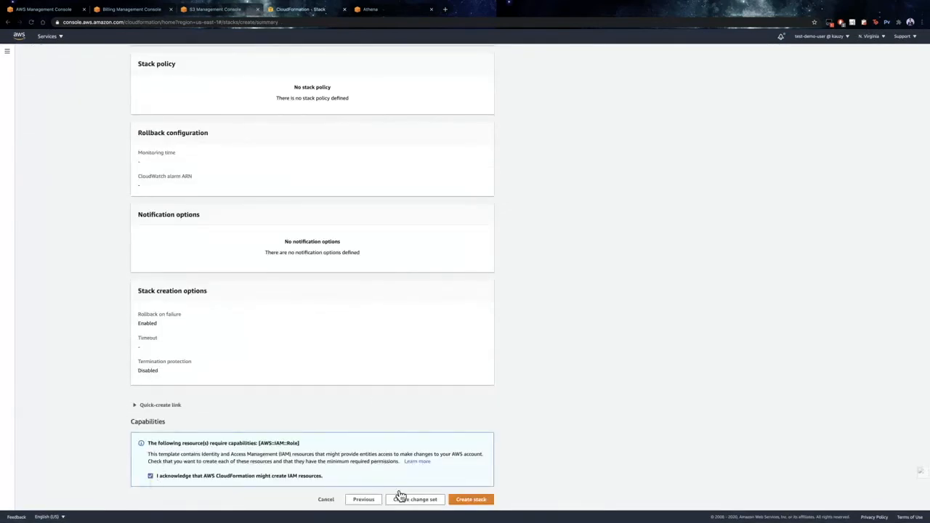
pyautogui.moveTo(484, 501)
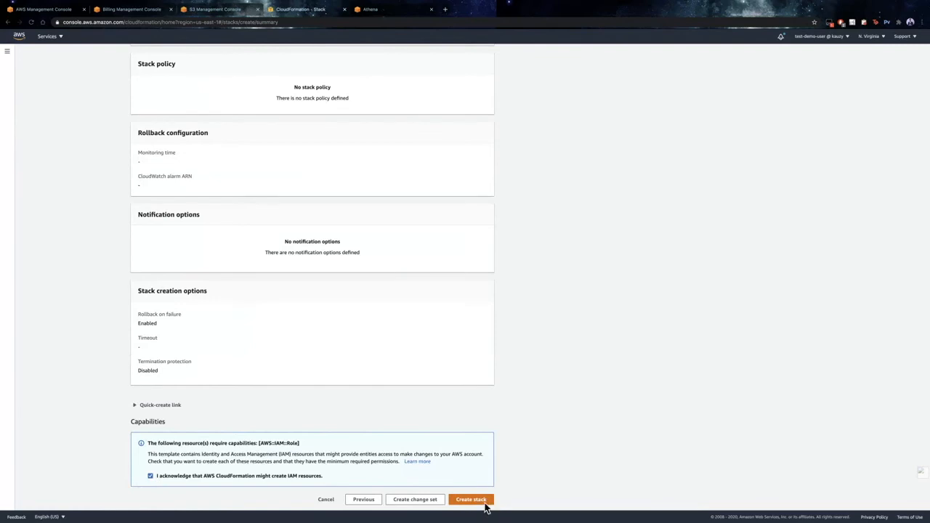
pyautogui.click(472, 499)
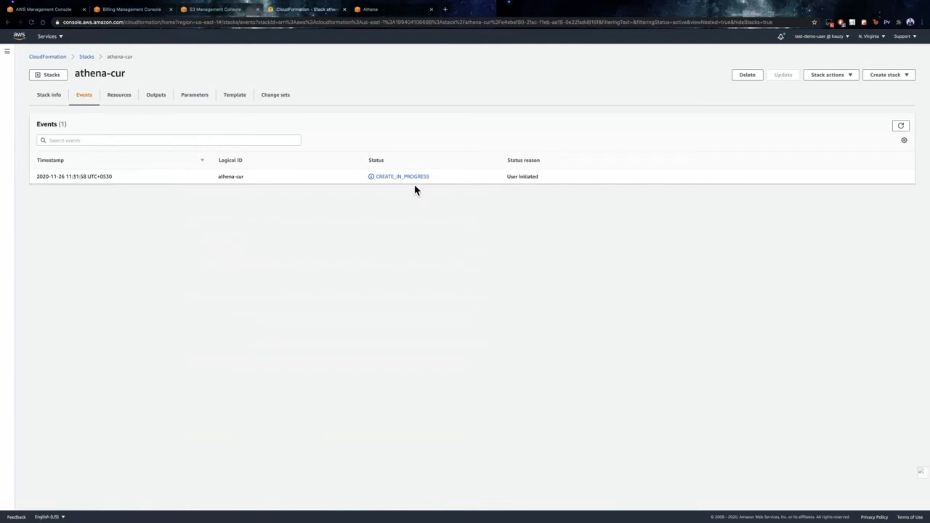
pyautogui.moveTo(122, 95)
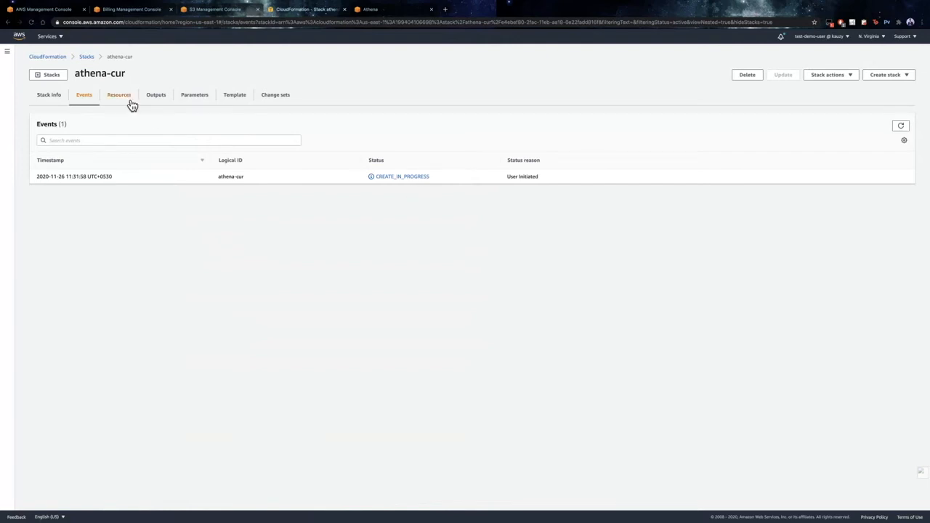
# - Check the athena-cur and cur-athena stack resources, then switch to Athena
pyautogui.click(118, 94)
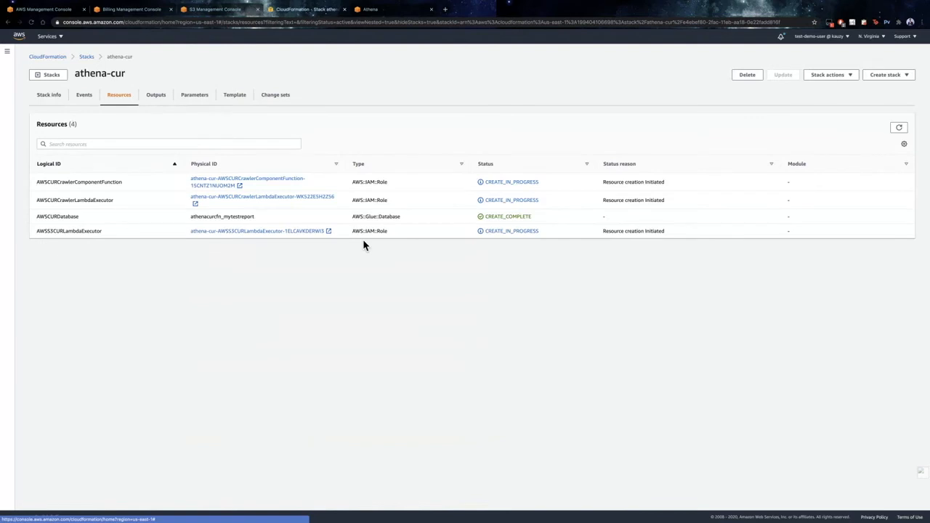
pyautogui.moveTo(289, 45)
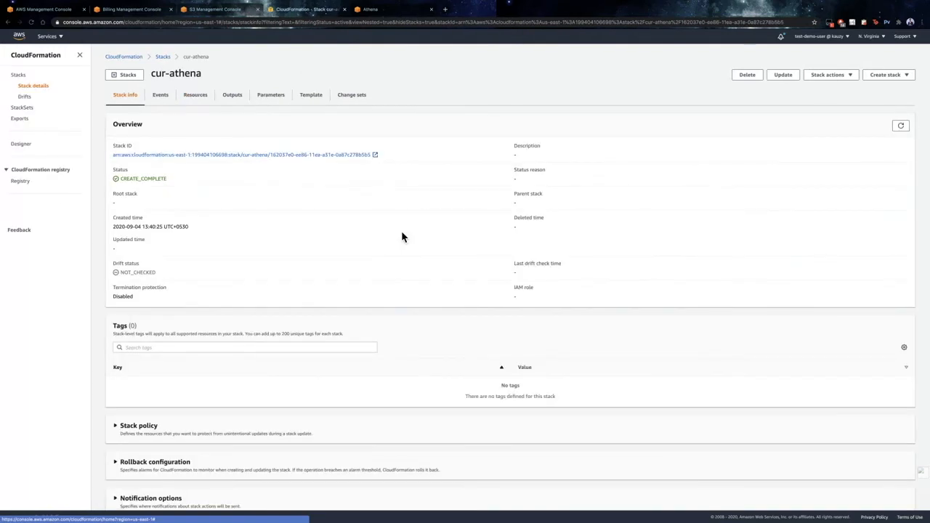
pyautogui.click(195, 94)
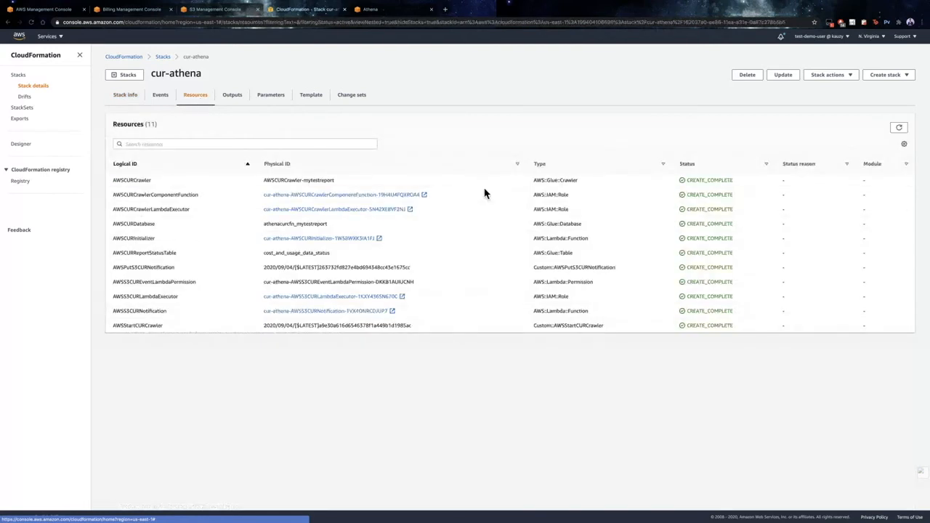
pyautogui.moveTo(553, 192)
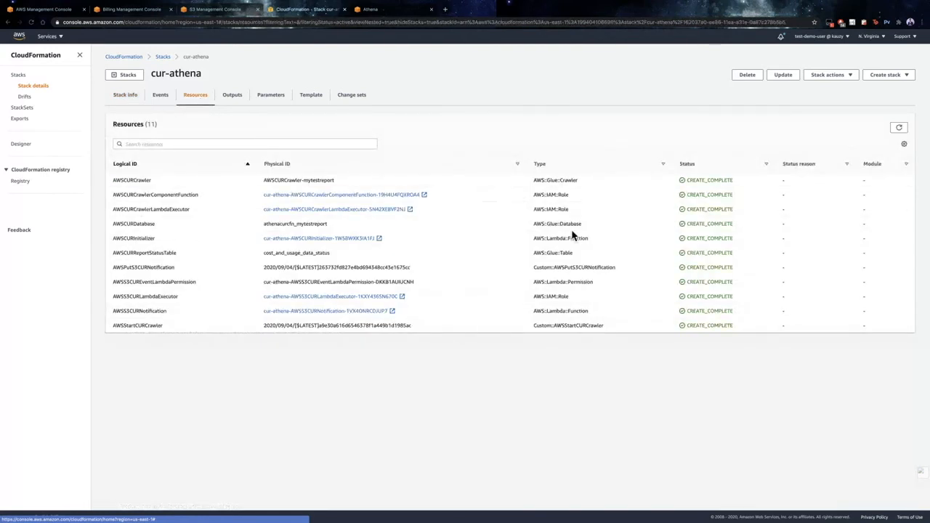
pyautogui.moveTo(574, 249)
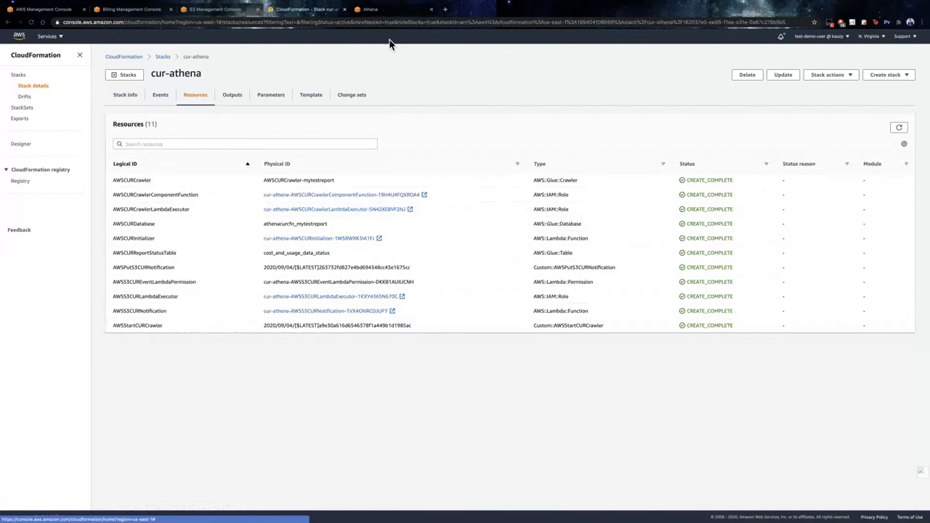
pyautogui.click(369, 8)
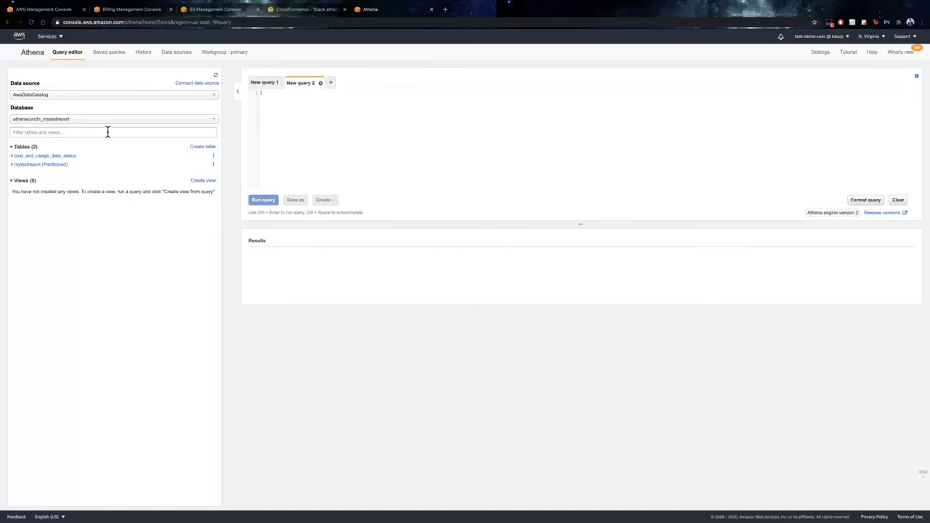
pyautogui.moveTo(109, 135)
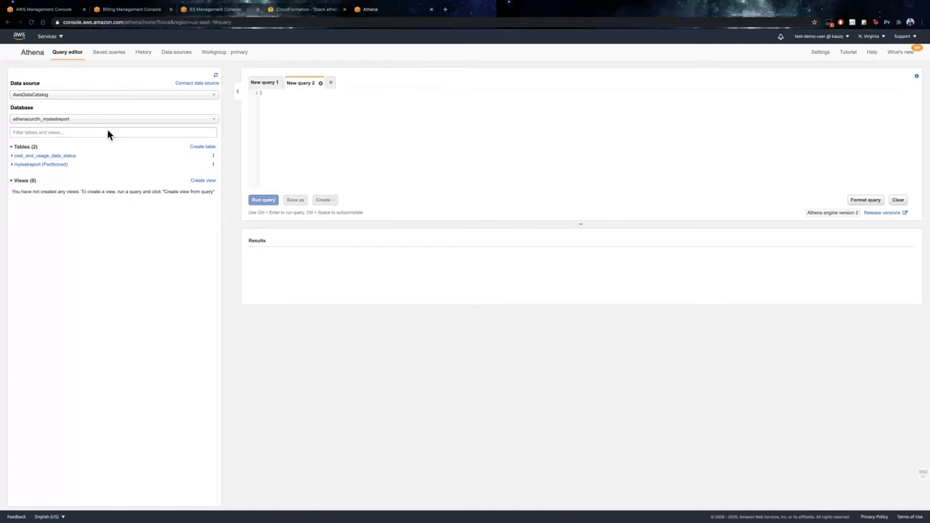
pyautogui.moveTo(62, 96)
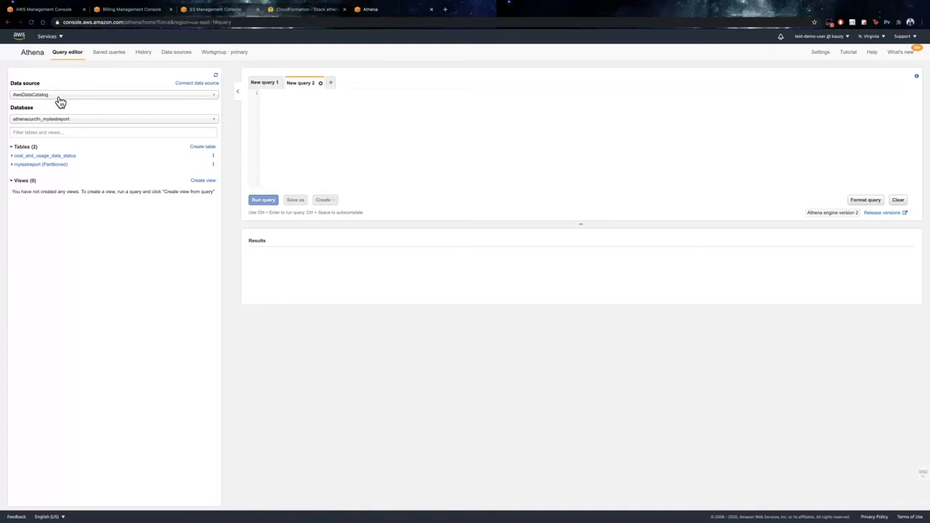
pyautogui.moveTo(86, 125)
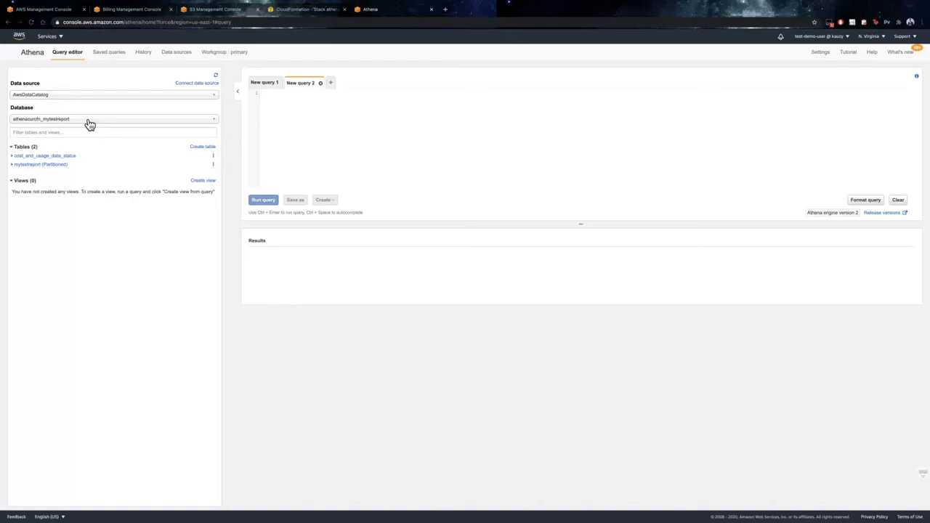
pyautogui.moveTo(86, 144)
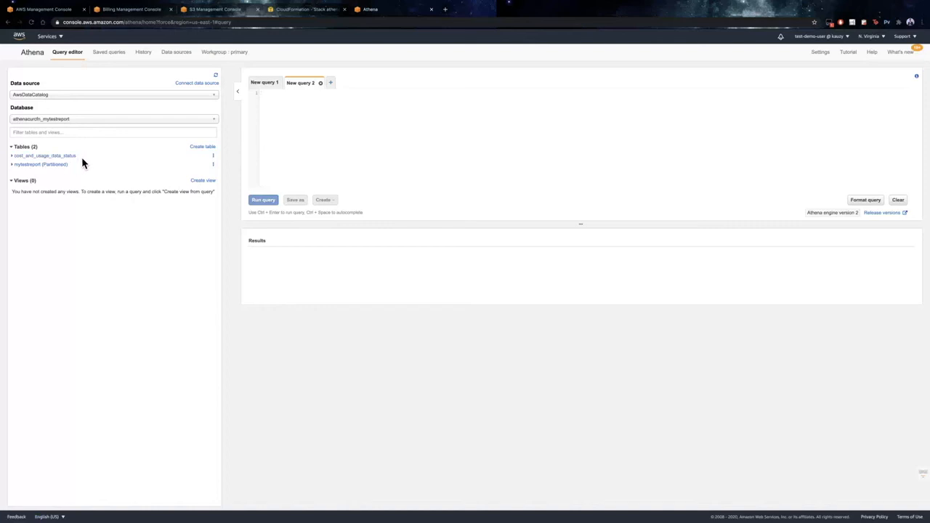
pyautogui.moveTo(283, 120)
pyautogui.write('select * from')
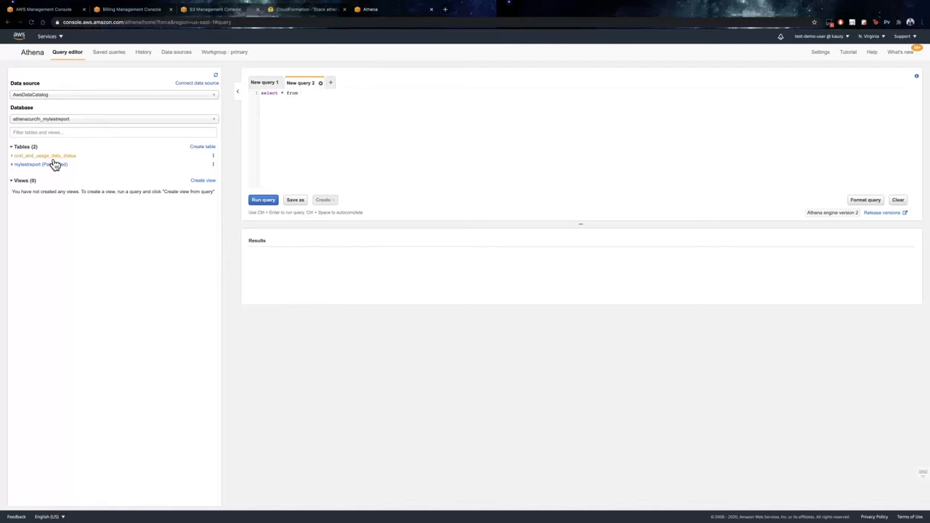
# - Query the cost_and_usage_data_status table and confirm the report status is READY
pyautogui.click(263, 200)
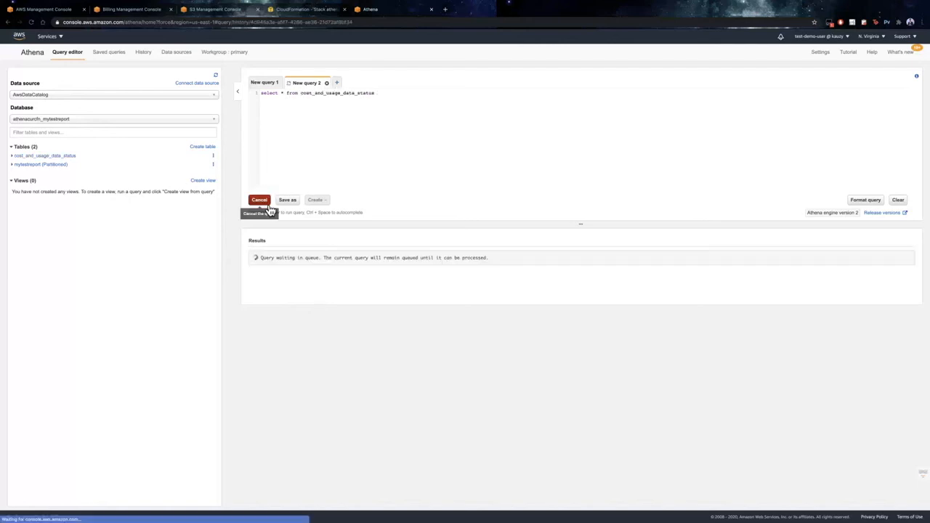
pyautogui.click(259, 200)
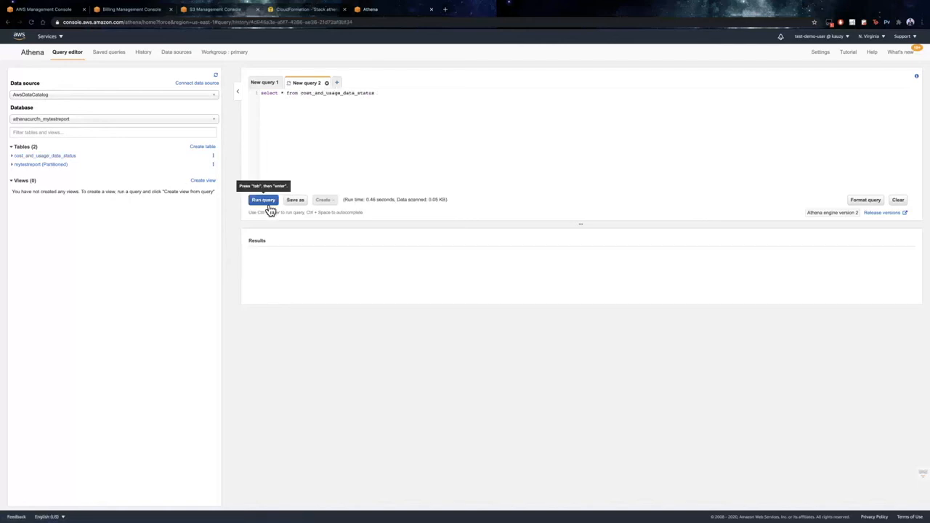
pyautogui.click(263, 200)
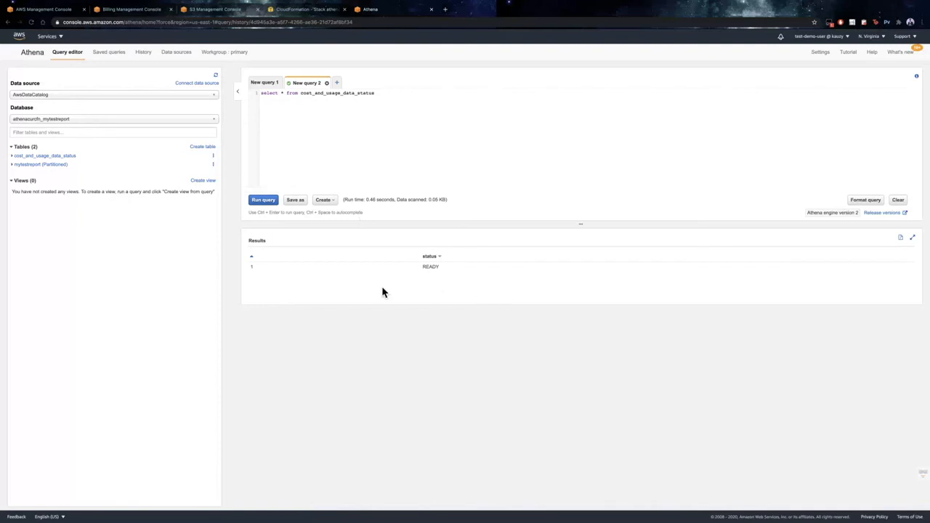
pyautogui.moveTo(256, 277)
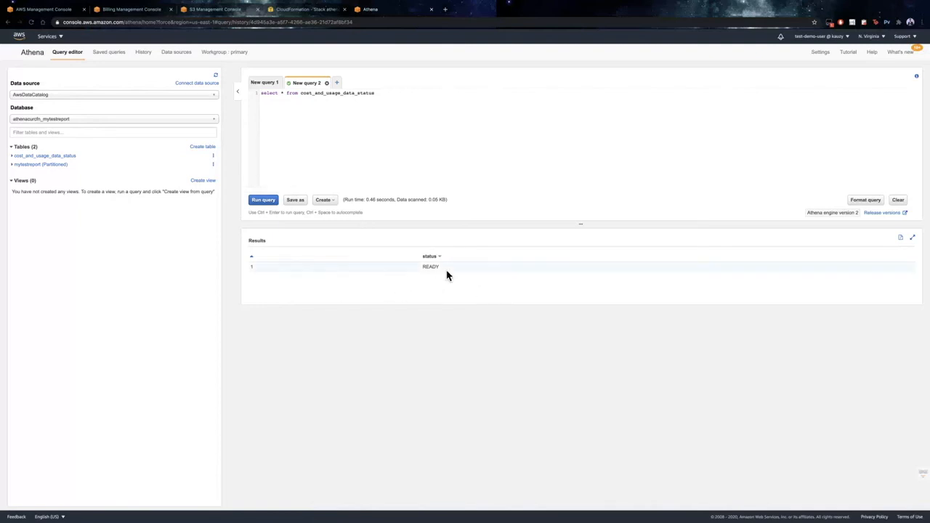
pyautogui.moveTo(384, 178)
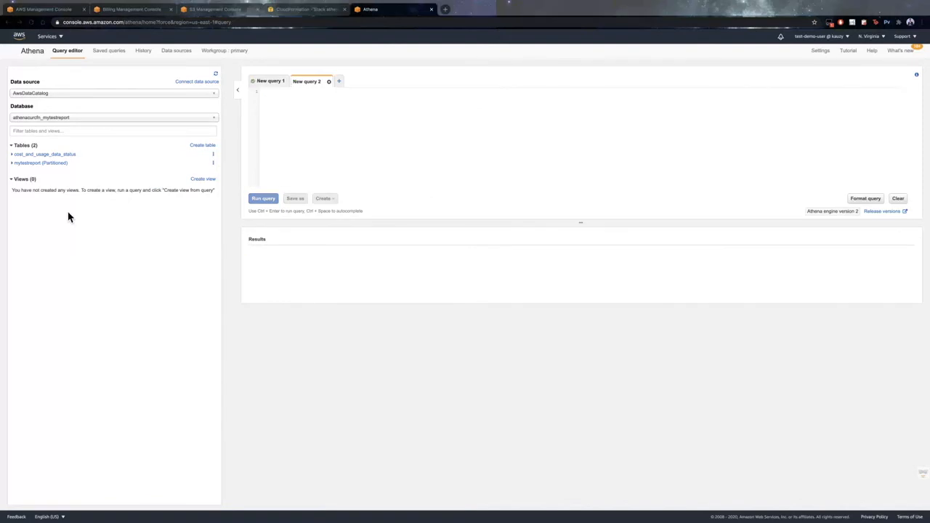
pyautogui.moveTo(62, 180)
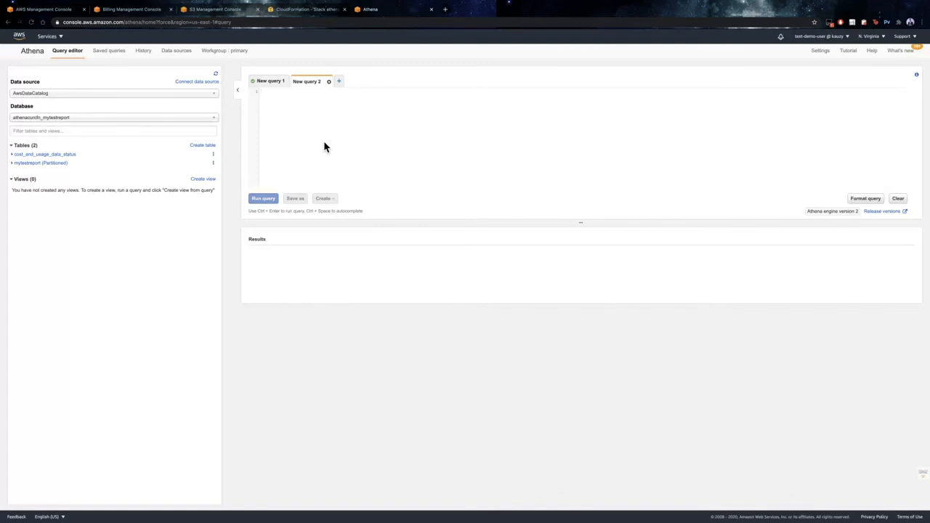
# - Run 'select * from mytestreport limit 10' and scroll across the result columns
pyautogui.write('select * from mytestreport limit 10')
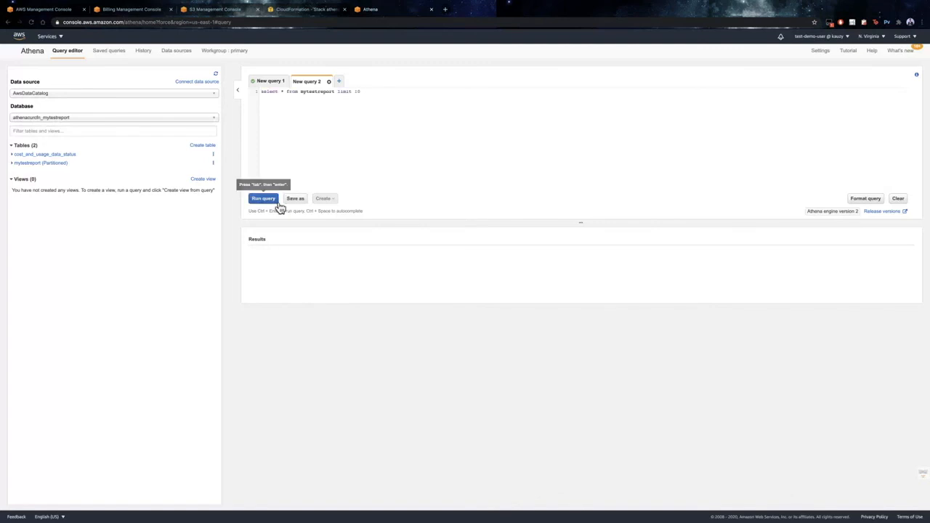
pyautogui.click(264, 198)
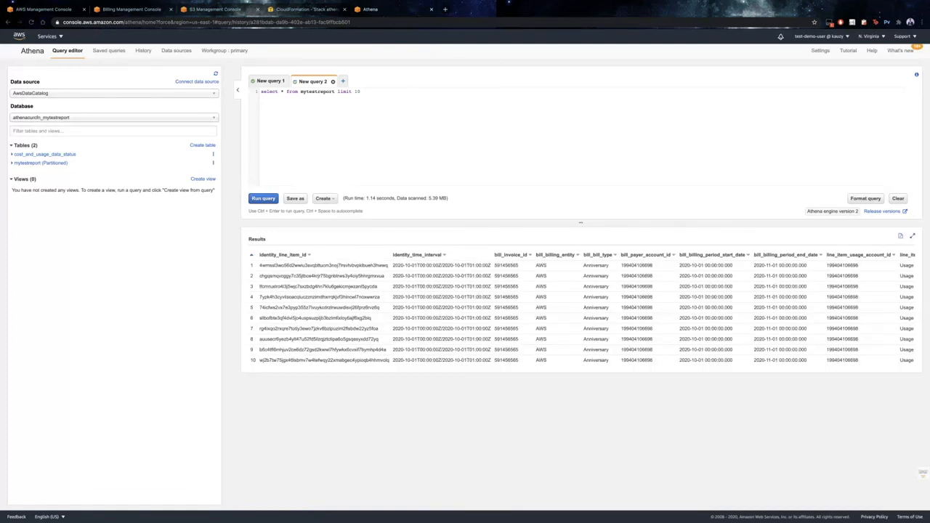
pyautogui.hscroll(3)
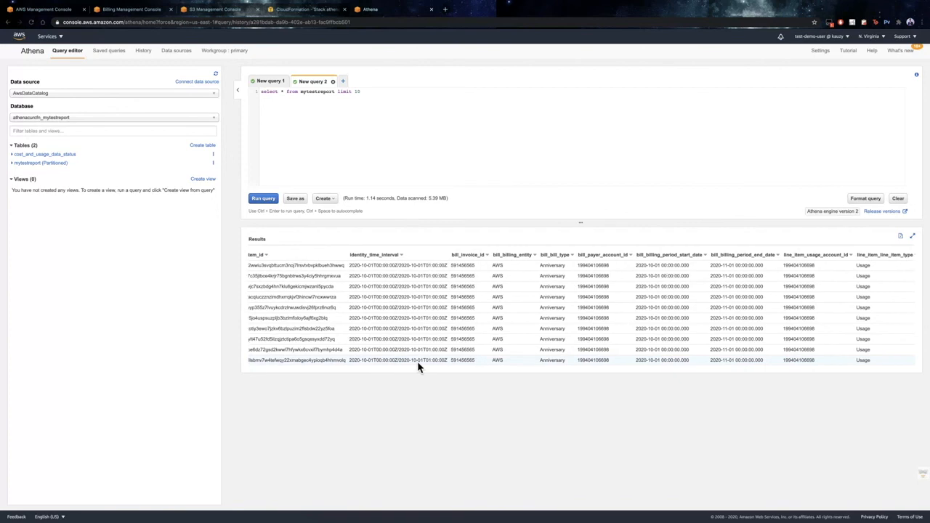
pyautogui.hscroll(3)
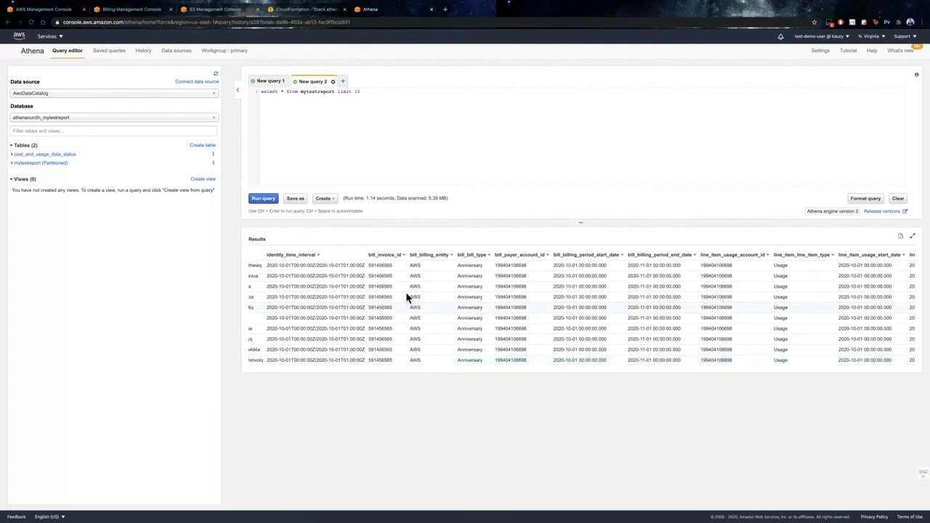
pyautogui.click(270, 83)
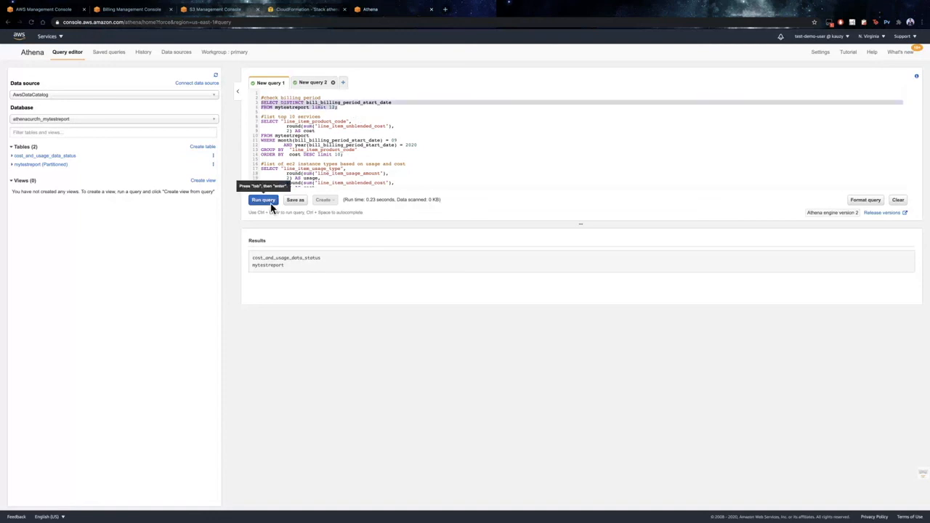
# - Run the distinct billing periods query, then the top 10 services by cost query
pyautogui.click(263, 200)
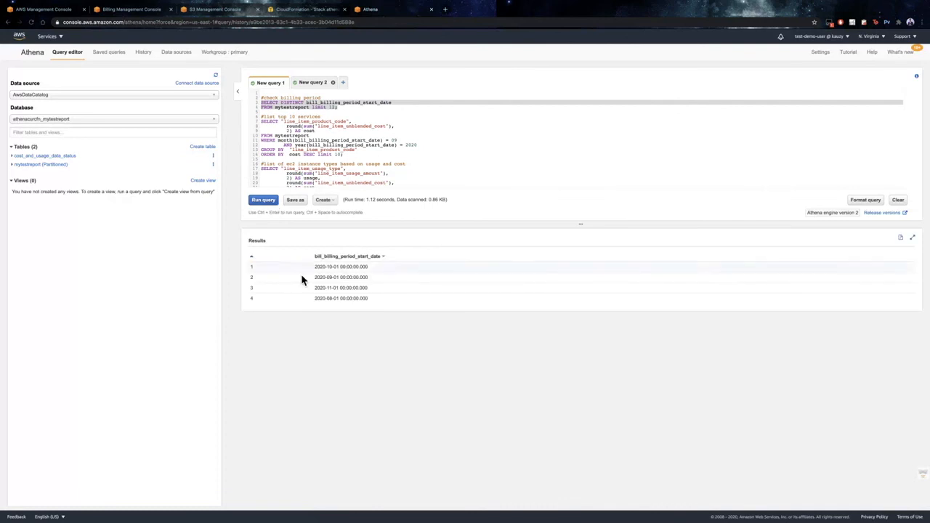
pyautogui.moveTo(318, 308)
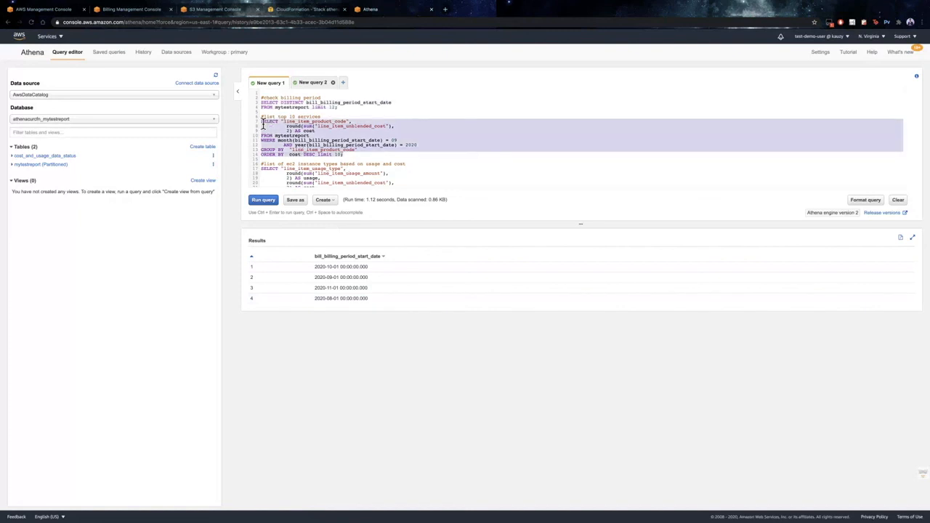
pyautogui.click(263, 200)
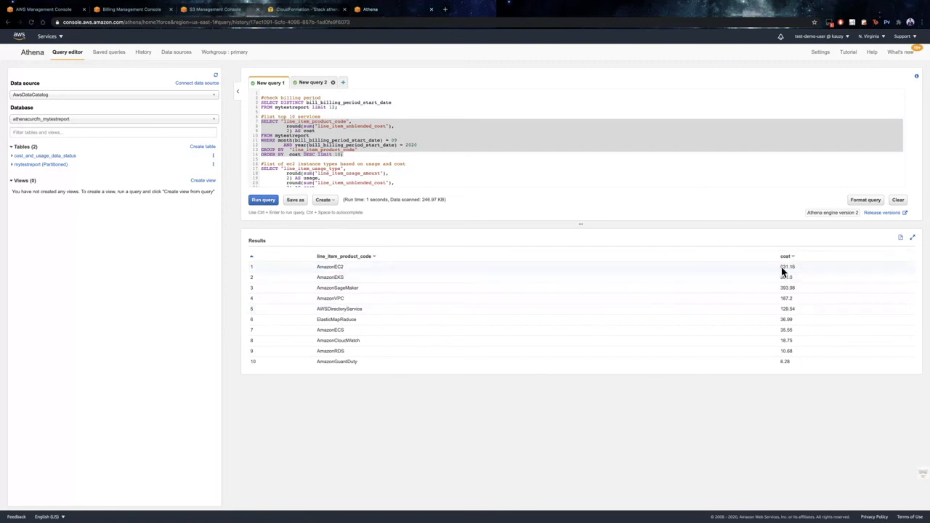
pyautogui.moveTo(796, 271)
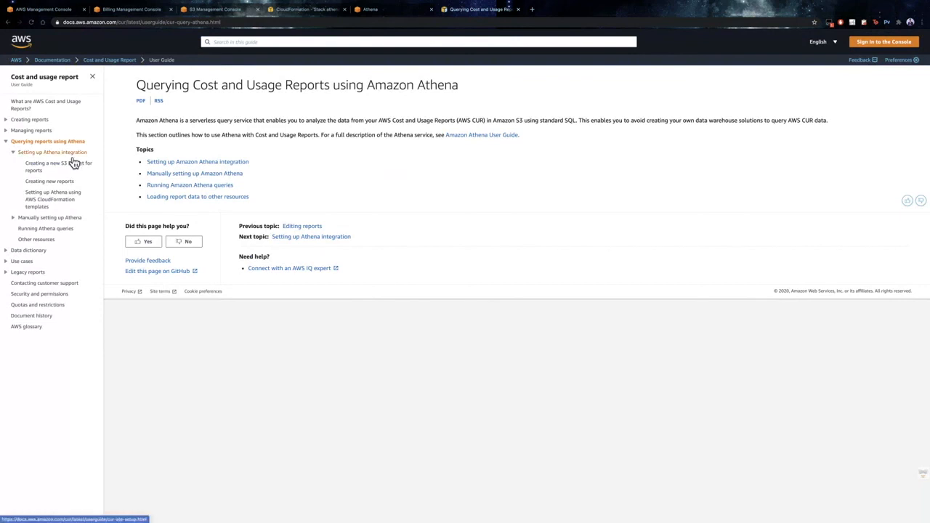
# - Open 'Setting up Athena integration' from the Cost and Usage Report guide sidebar
pyautogui.click(57, 152)
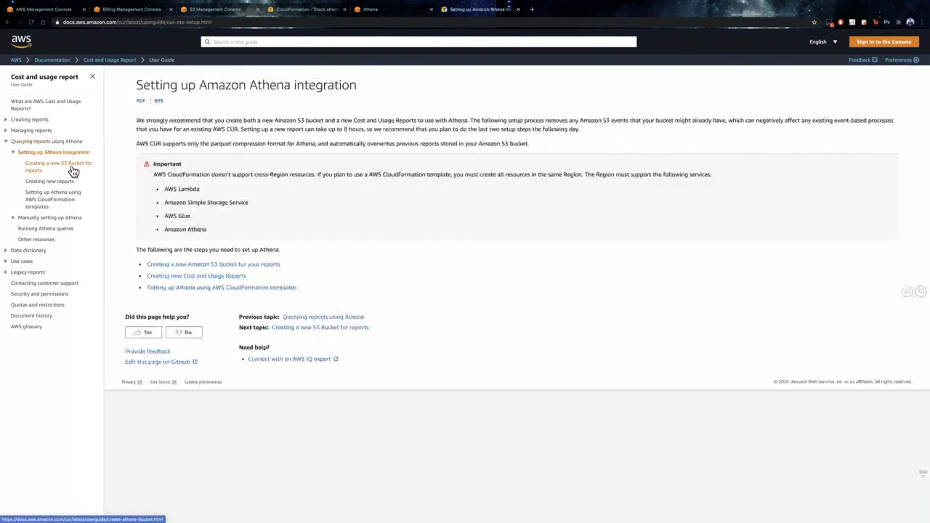